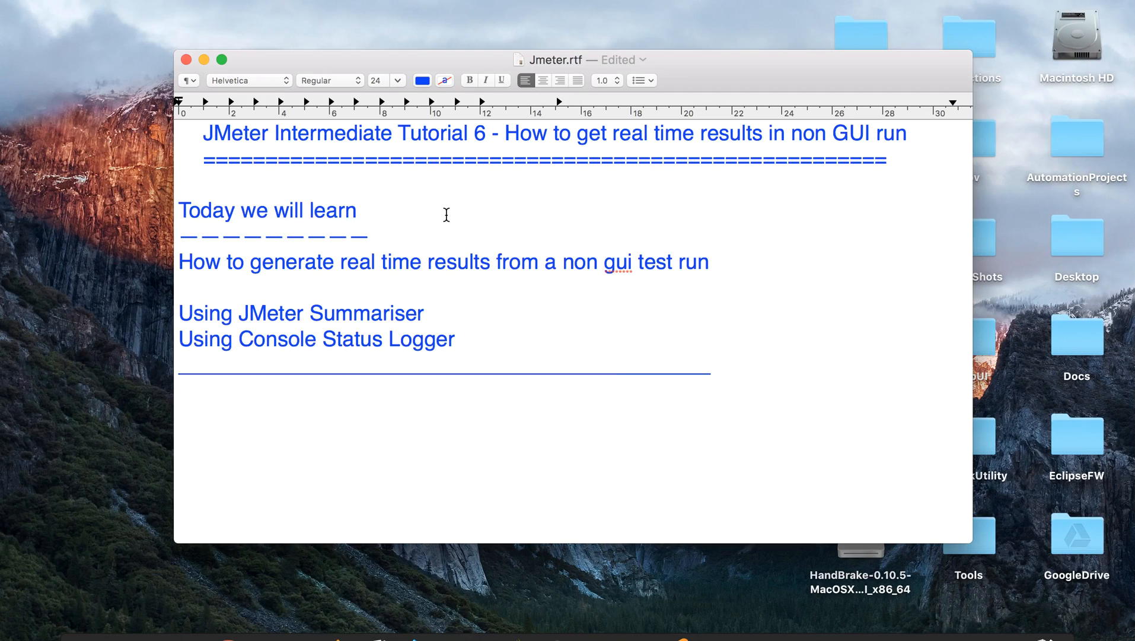
Write 'Step 1 : goto jmeter.properties - edit summariser section' below the divider in Jmeter.rtf
{"action": "left_click", "coordinate": [181, 418]}
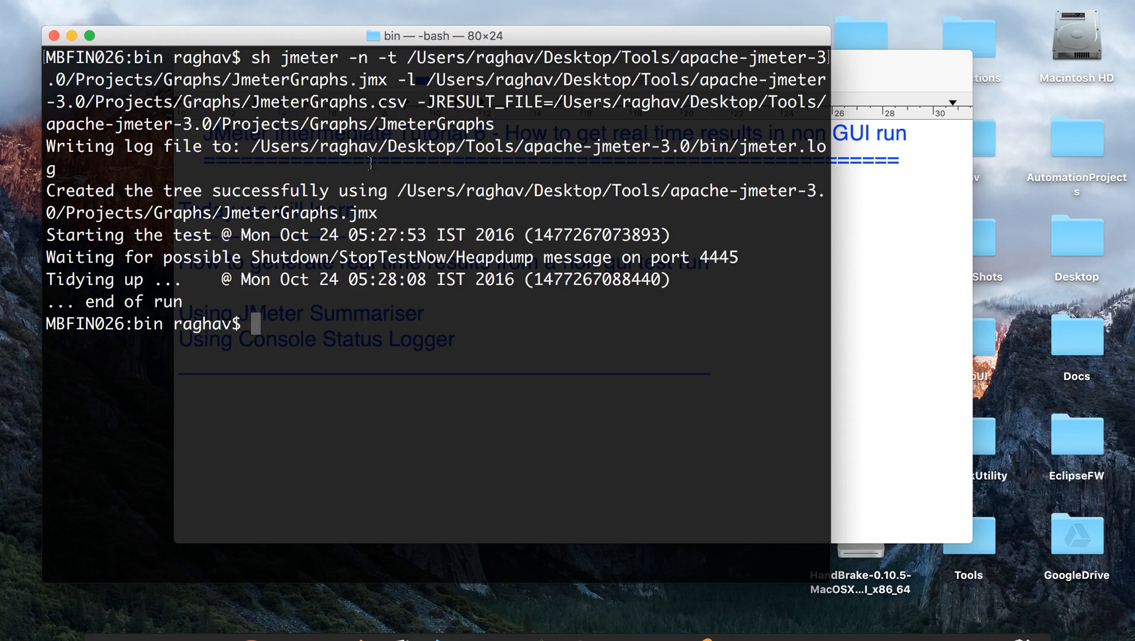
{"action": "mouse_move", "coordinate": [263, 224]}
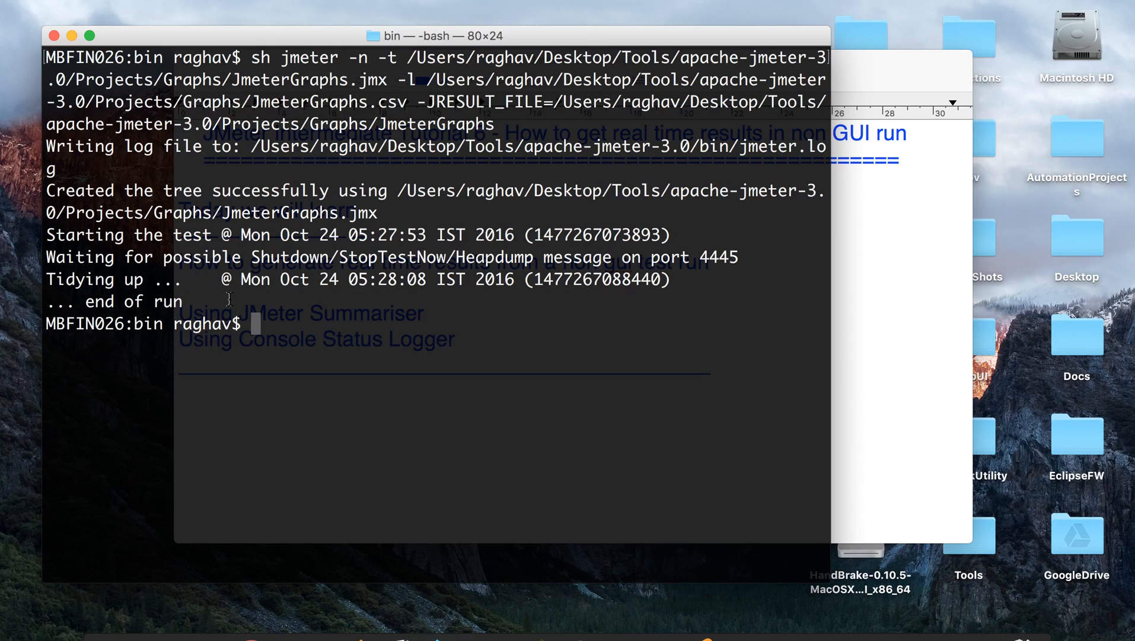
{"action": "mouse_move", "coordinate": [586, 259]}
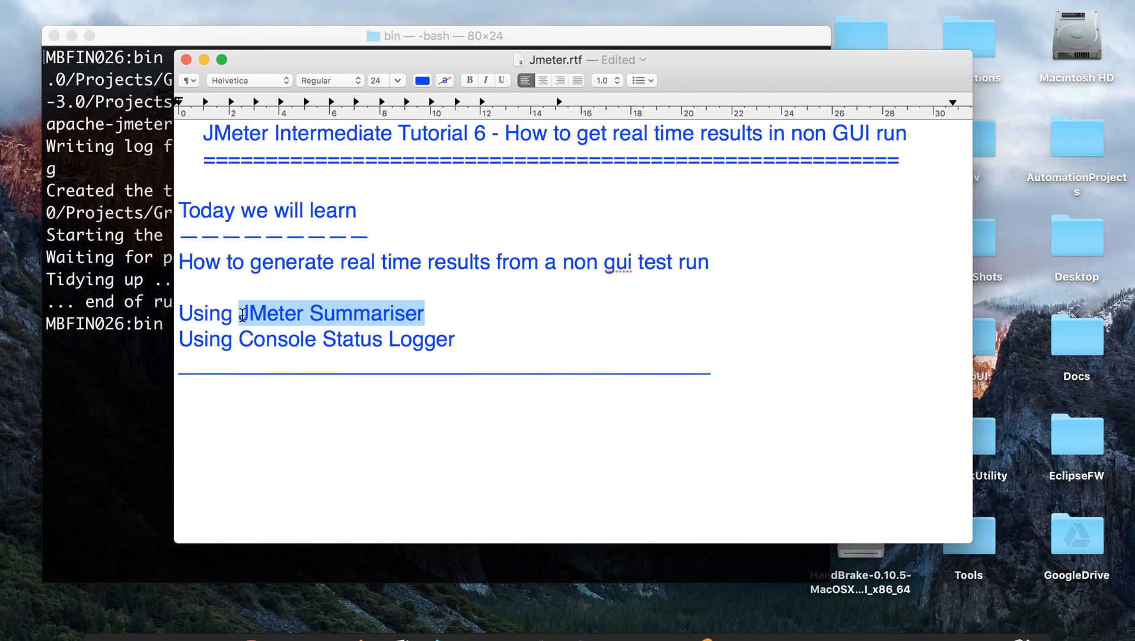
{"action": "mouse_move", "coordinate": [242, 341]}
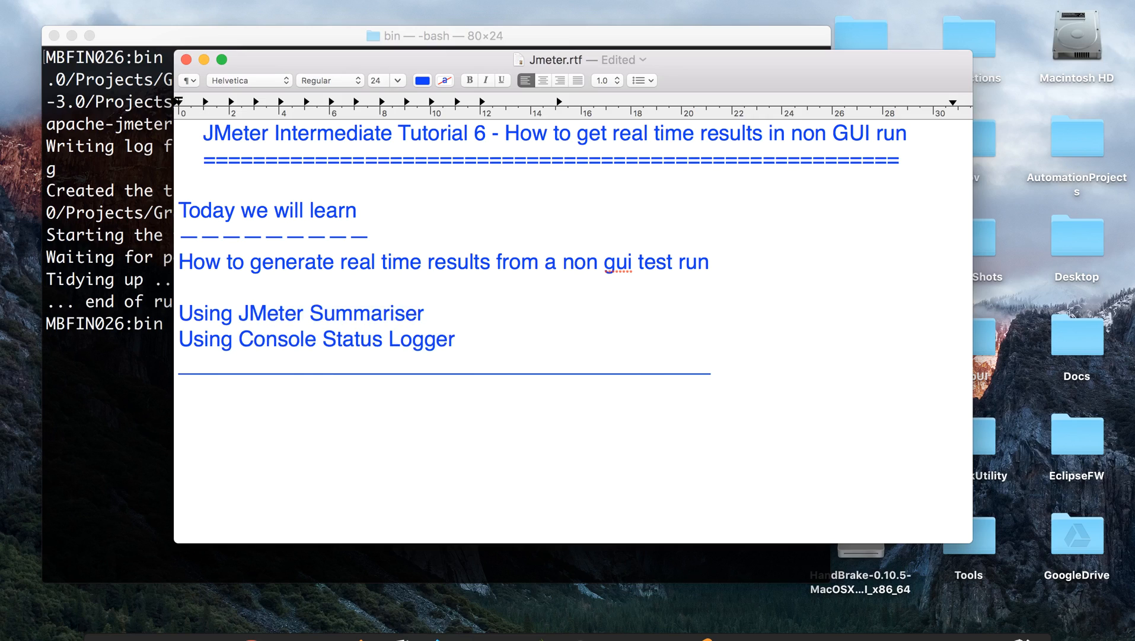
{"action": "type", "text": "Step 1 :"}
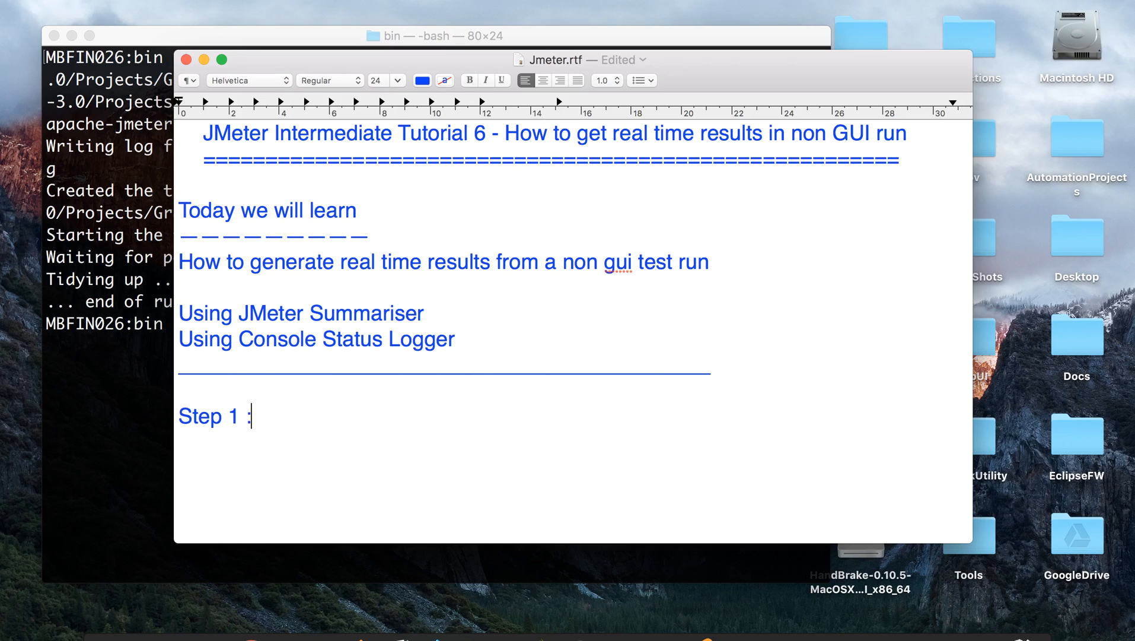
{"action": "type", "text": "goto"}
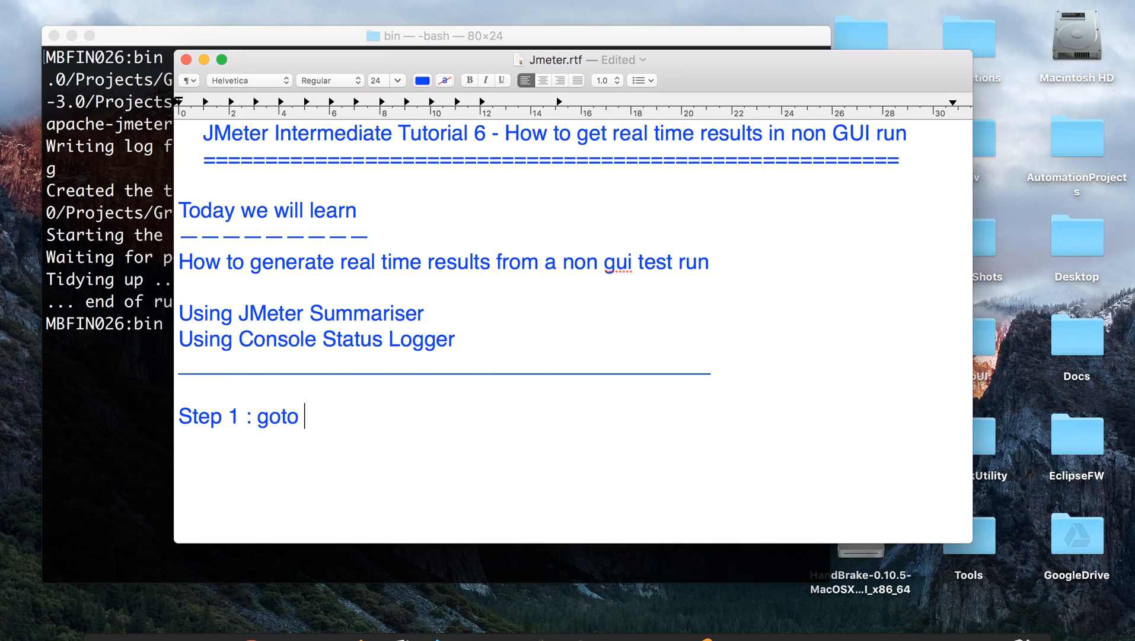
{"action": "type", "text": "jmeter.prop"}
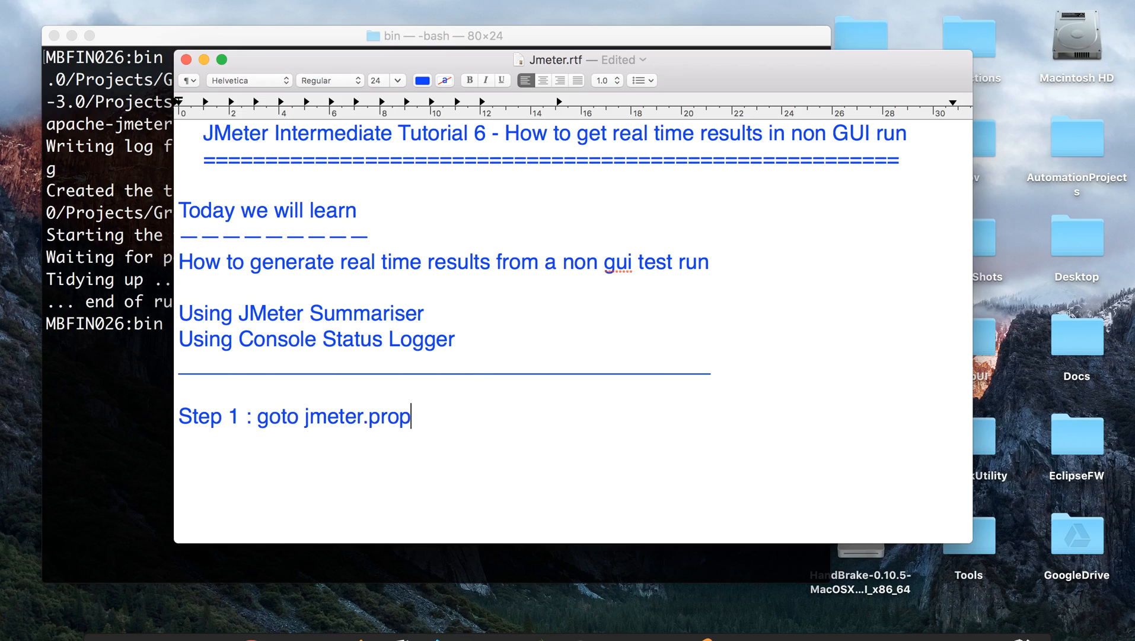
{"action": "type", "text": "erties"}
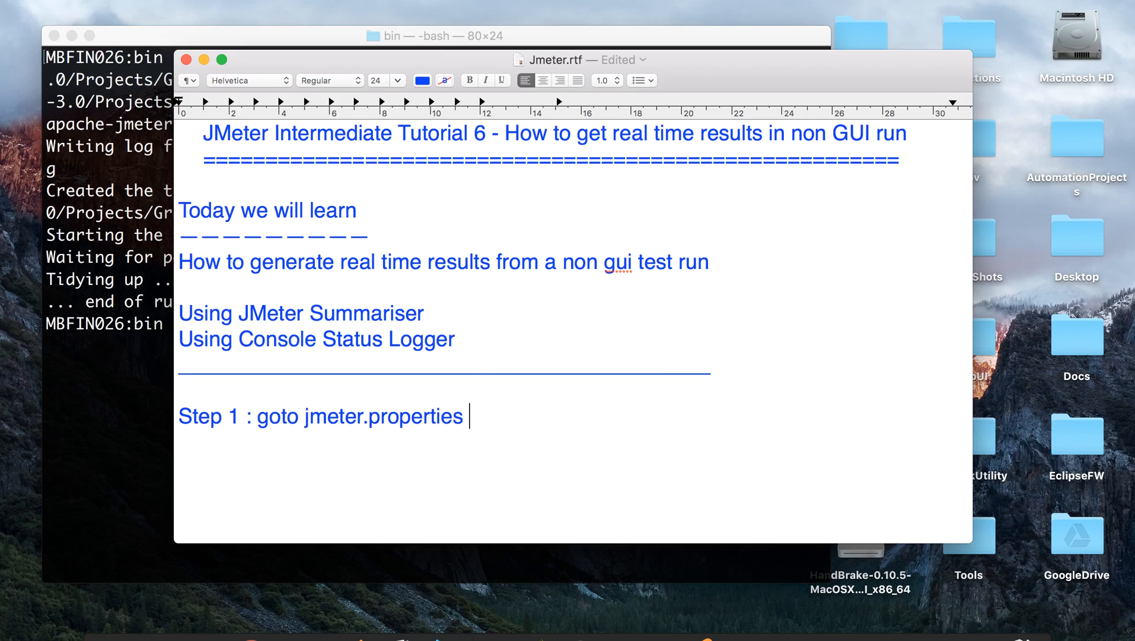
{"action": "type", "text": "- edit su"}
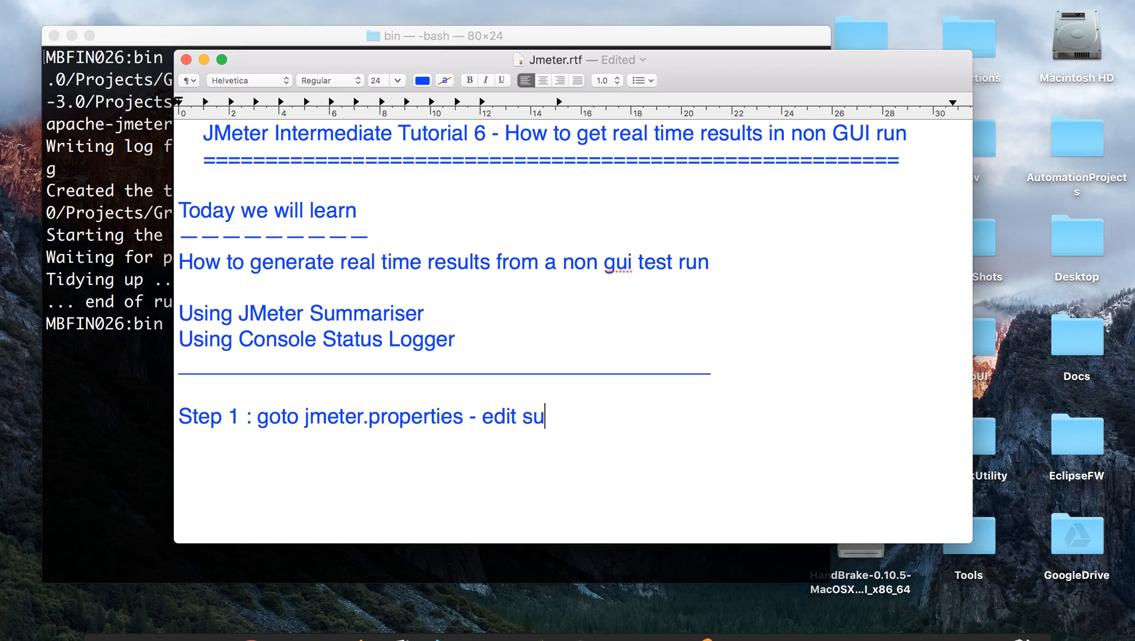
{"action": "type", "text": "mmaries"}
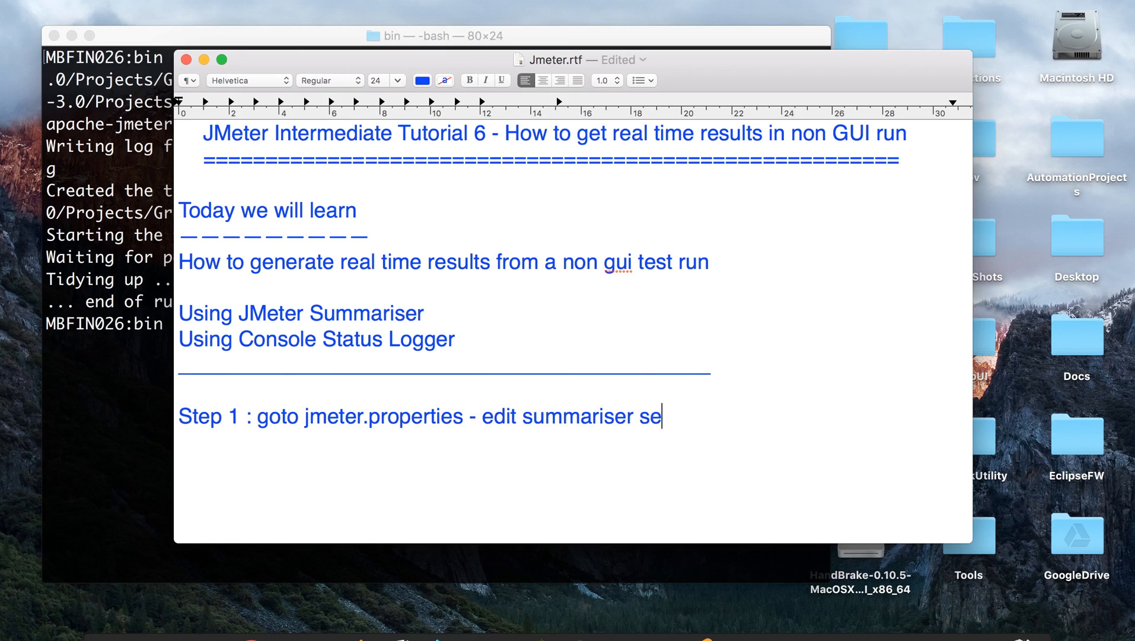
{"action": "type", "text": "ction"}
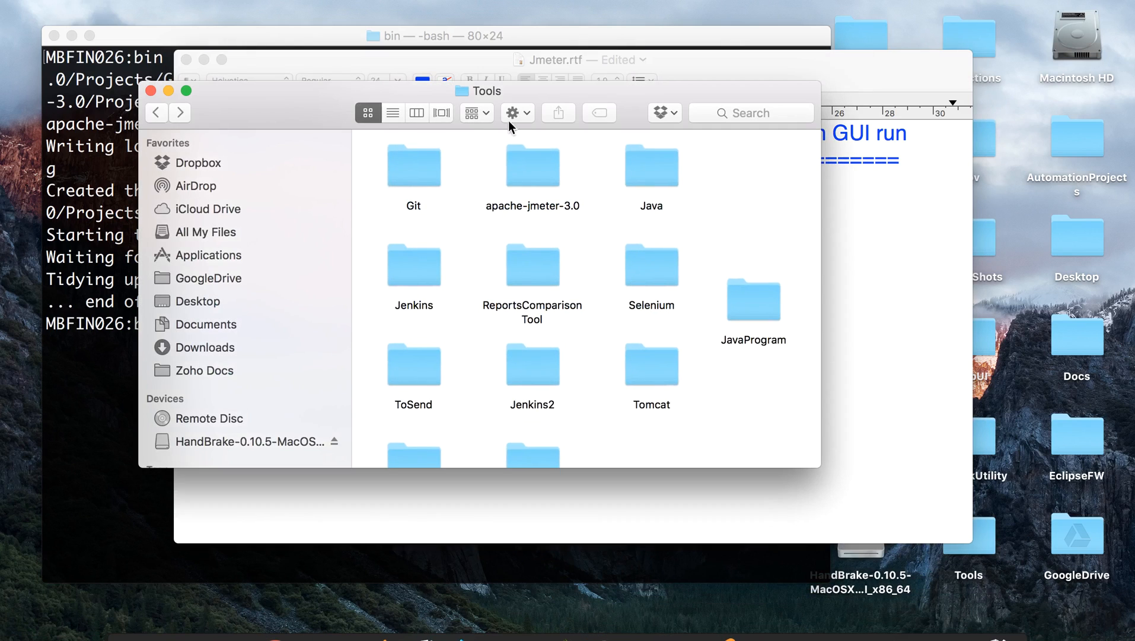
{"action": "mouse_move", "coordinate": [524, 183]}
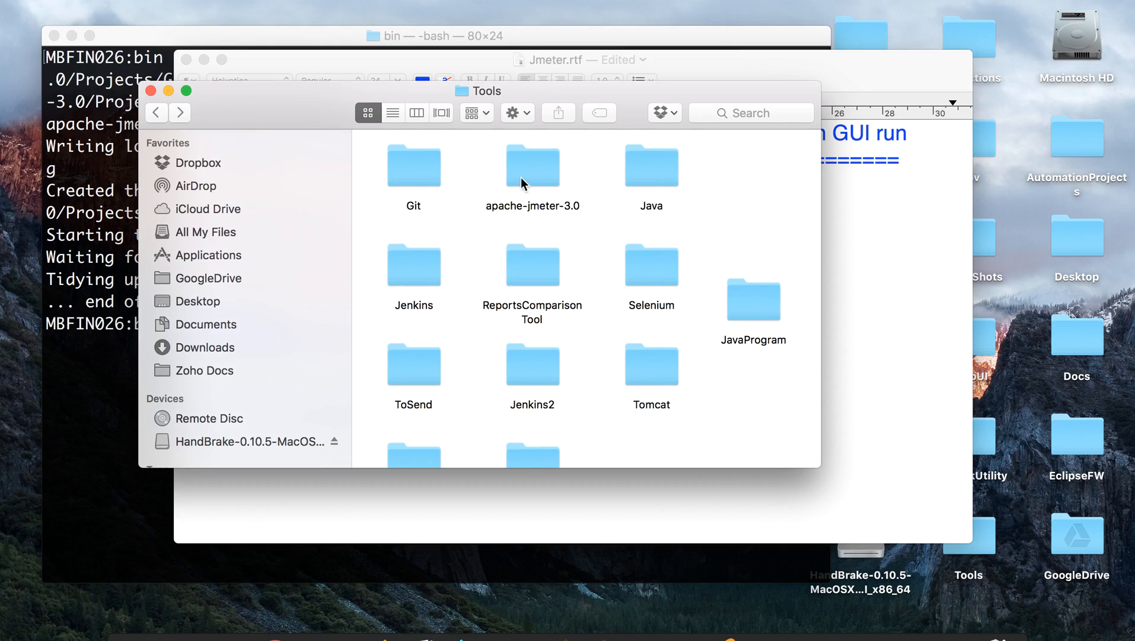
Navigate apache-jmeter-3.0 > bin and open jmeter.properties with TextWrangler
{"action": "double_click", "coordinate": [532, 165]}
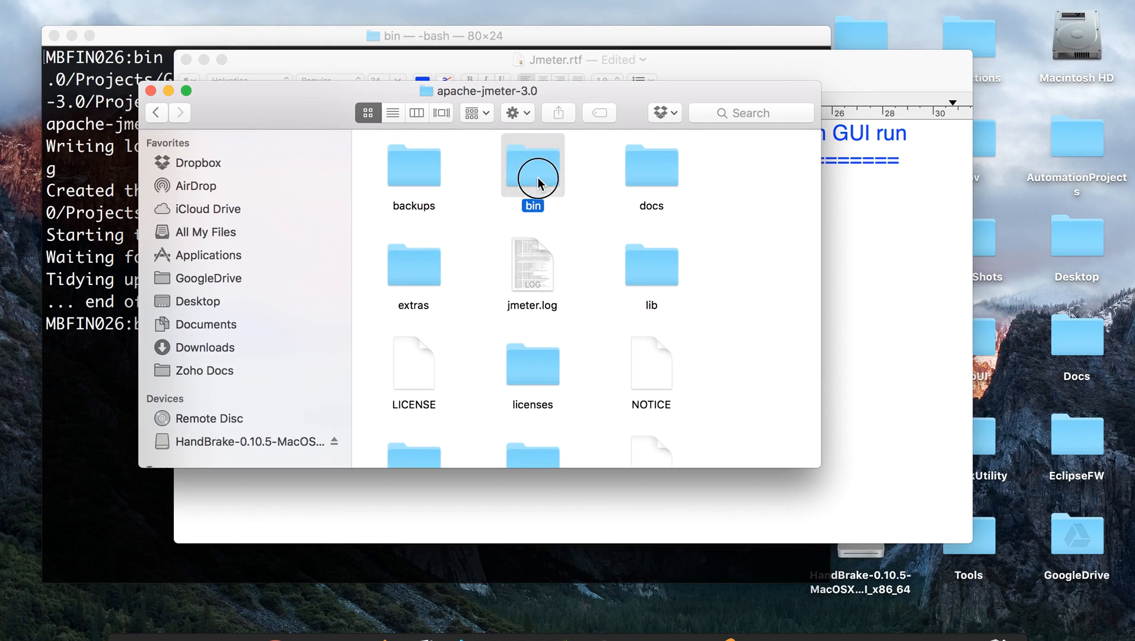
{"action": "double_click", "coordinate": [533, 165]}
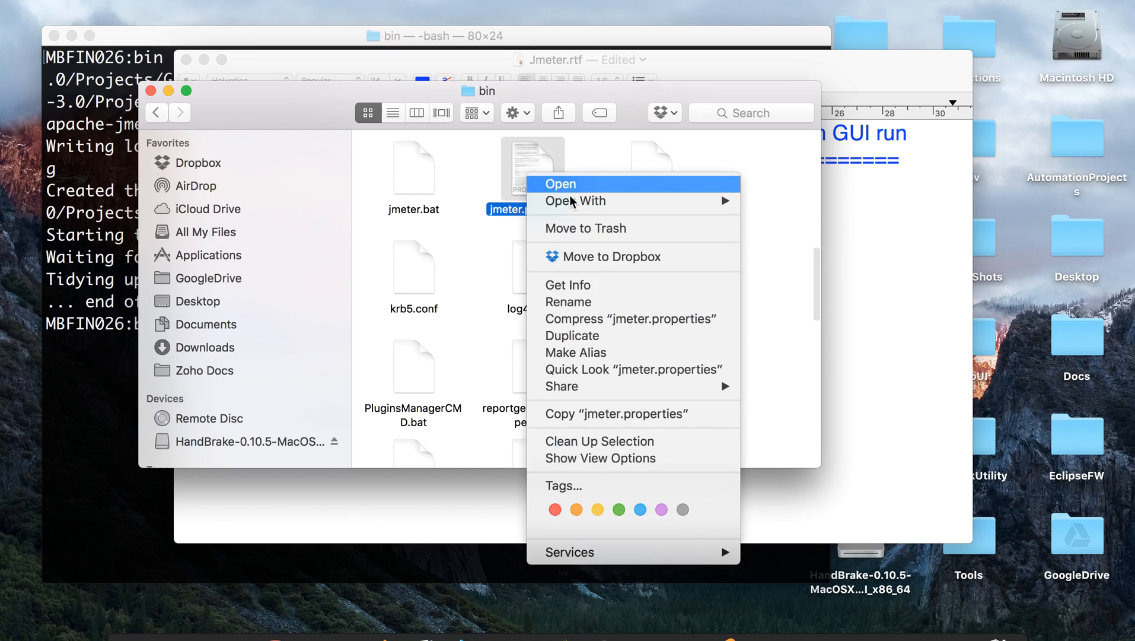
{"action": "mouse_move", "coordinate": [575, 200]}
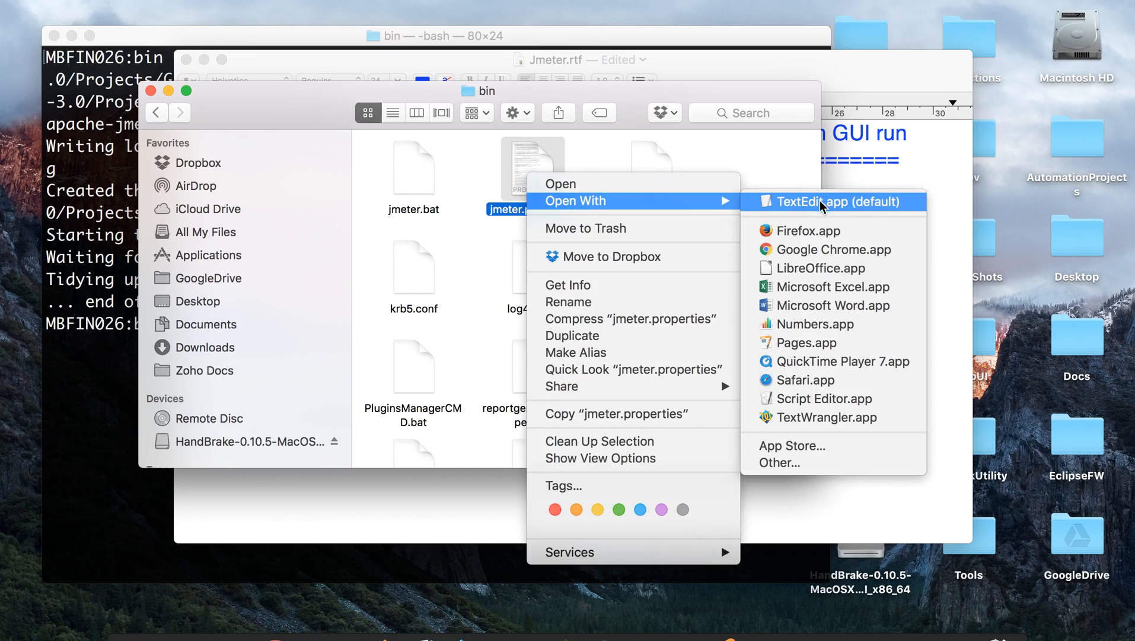
{"action": "left_click", "coordinate": [811, 423]}
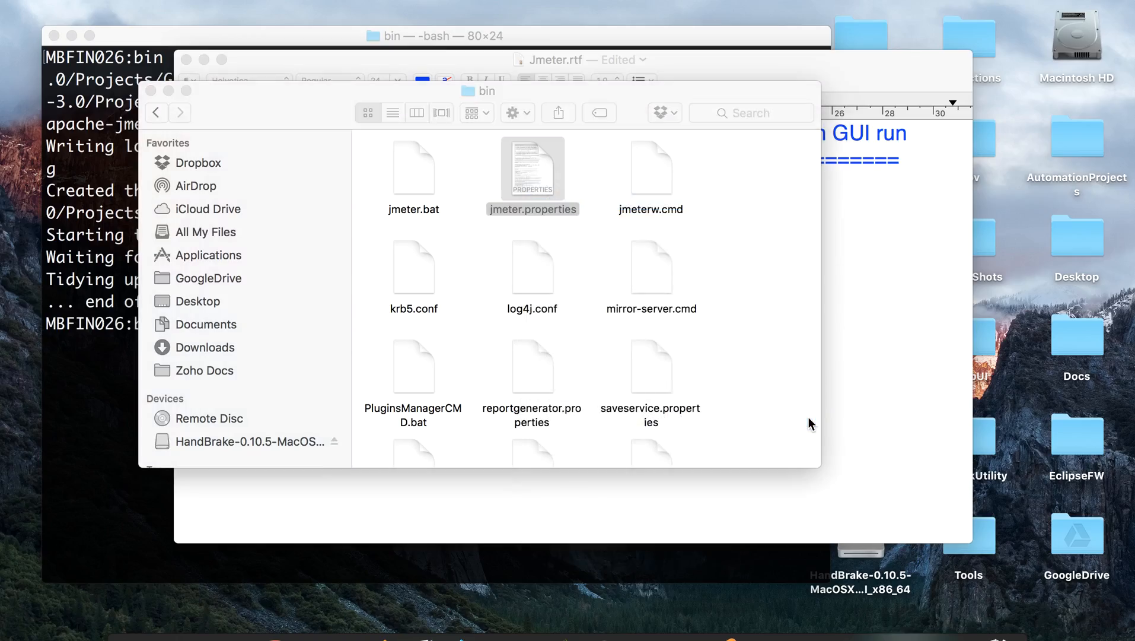
{"action": "double_click", "coordinate": [533, 168]}
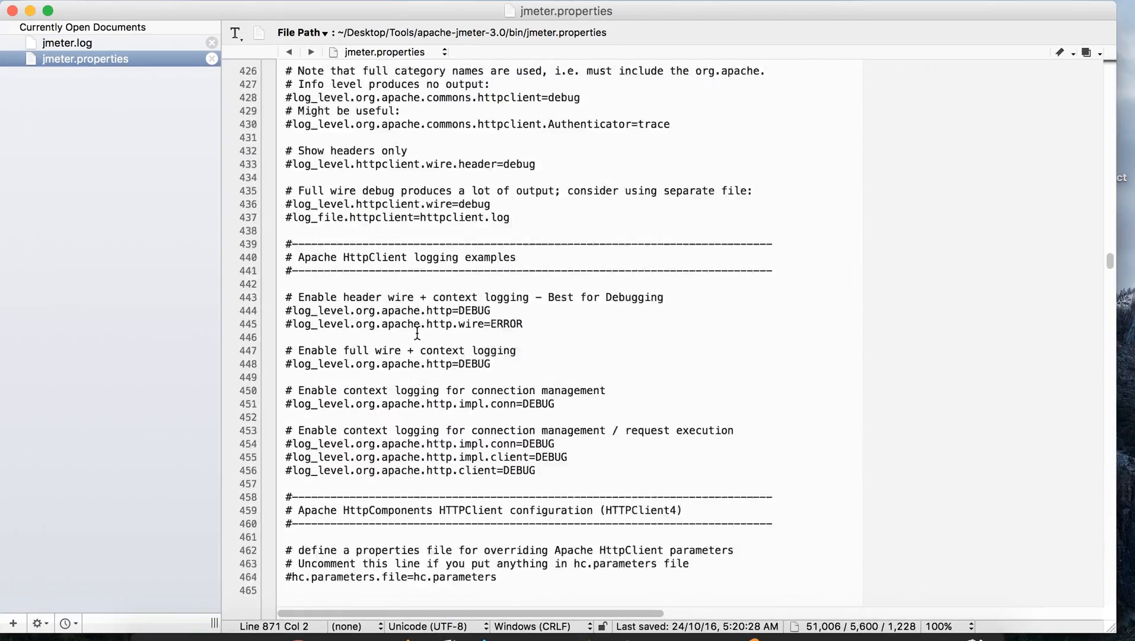
Scroll jmeter.properties down to the Summariser - Generate Summary Results section
{"action": "scroll", "scroll_direction": "down", "scroll_amount": 3}
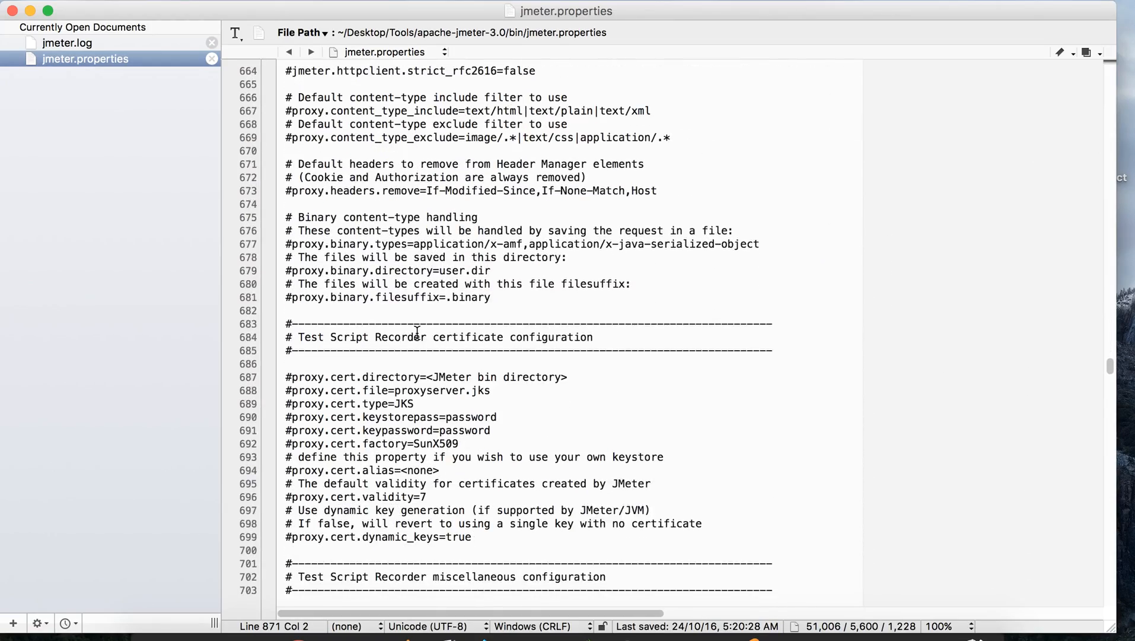
{"action": "scroll", "scroll_direction": "down", "scroll_amount": 3}
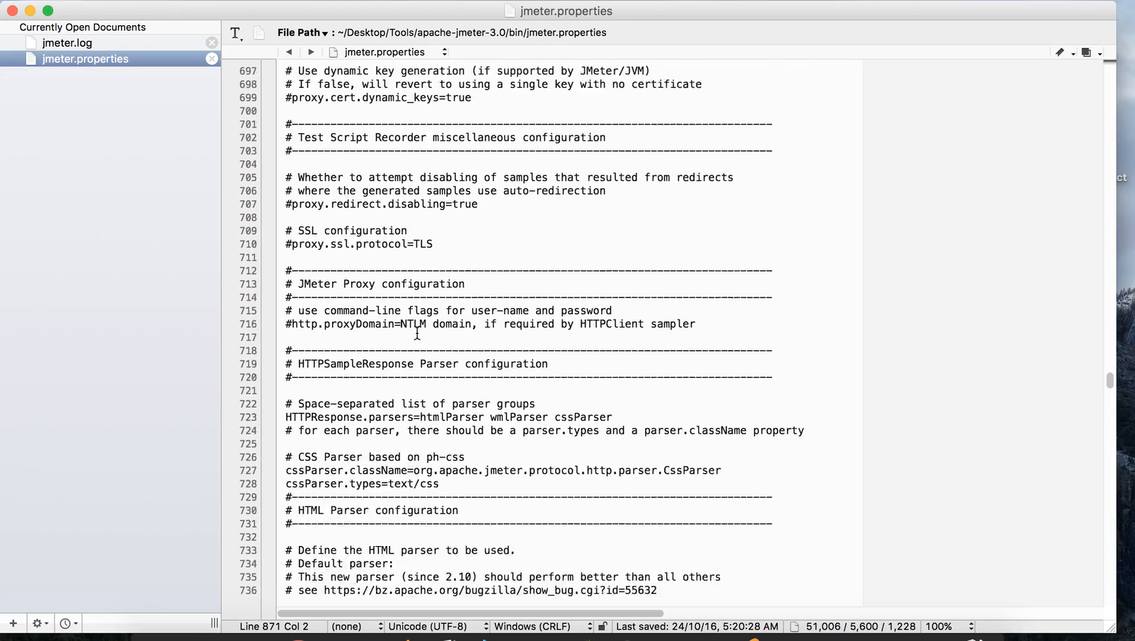
{"action": "scroll", "scroll_direction": "down", "scroll_amount": 3}
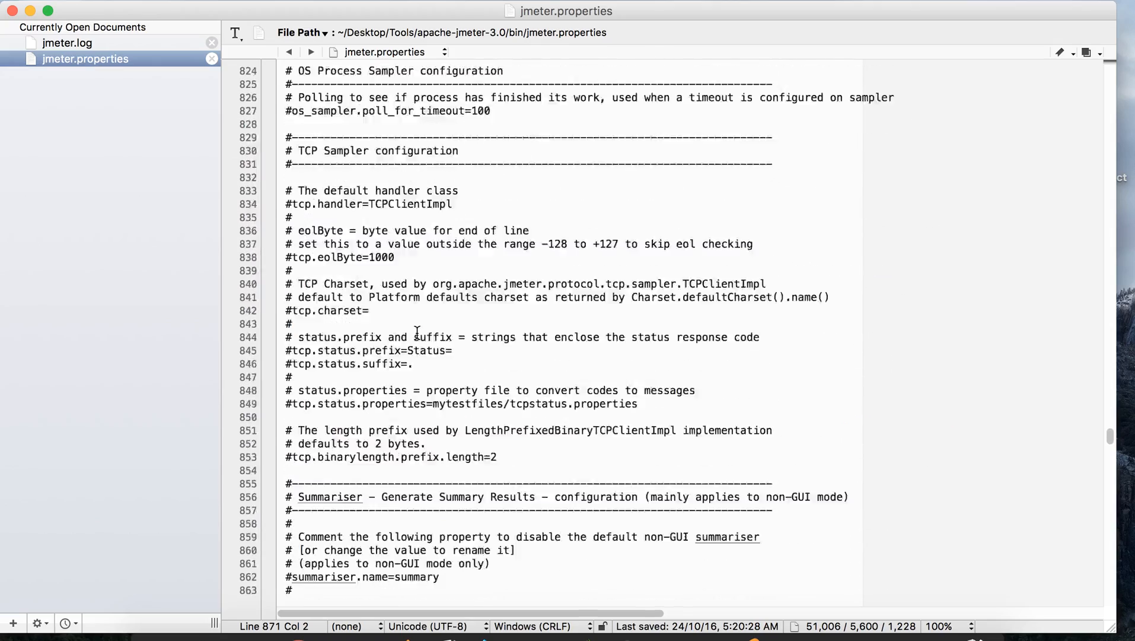
{"action": "scroll", "scroll_direction": "down", "scroll_amount": 3}
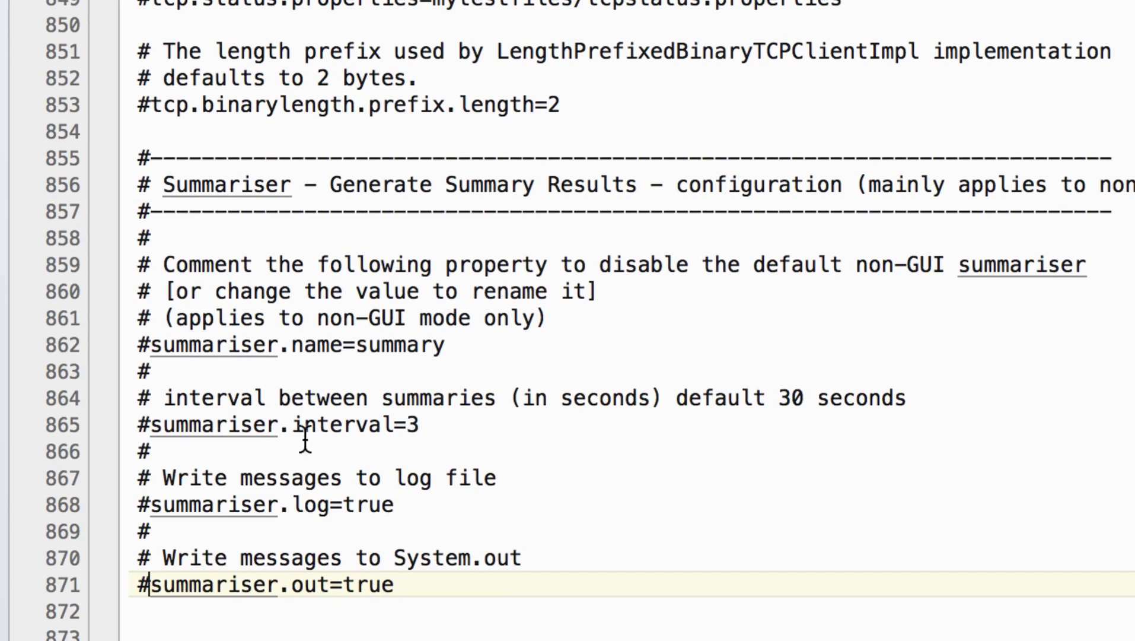
{"action": "mouse_move", "coordinate": [463, 318]}
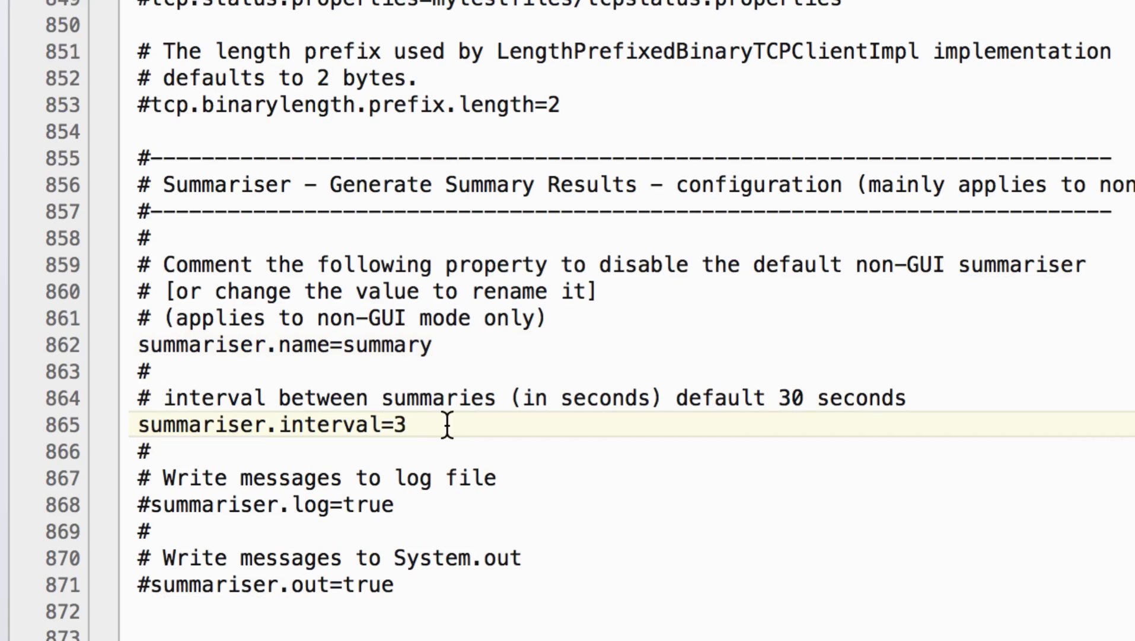
Uncomment the summariser name, interval, log and out lines and set summariser.interval to 2
{"action": "type", "text": "0"}
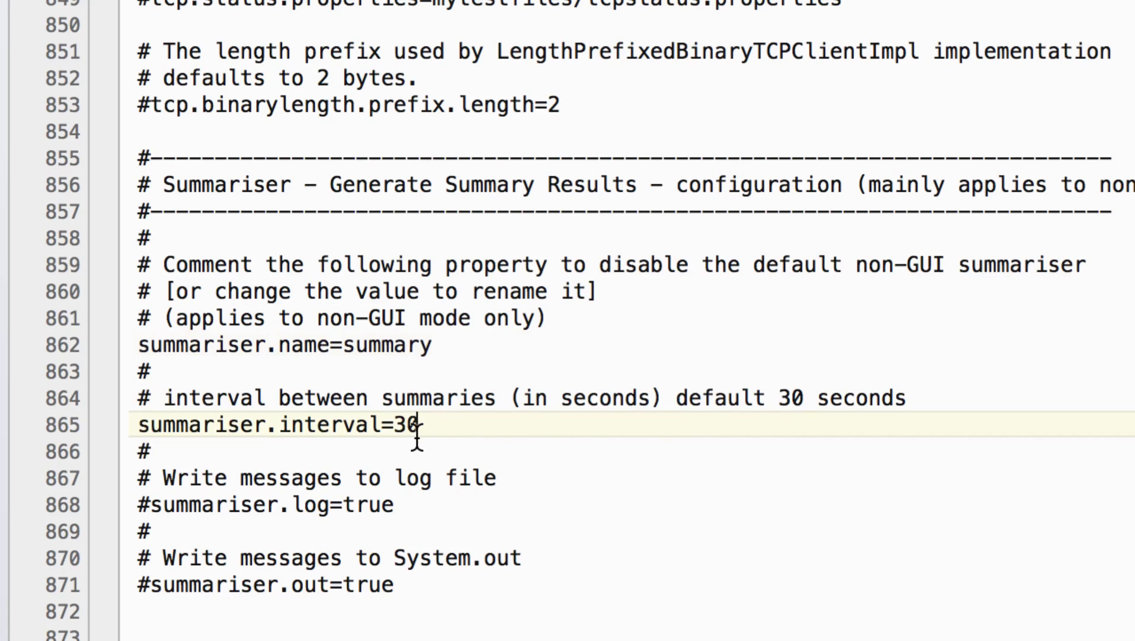
{"action": "key", "text": "Backspace"}
{"action": "type", "text": "2"}
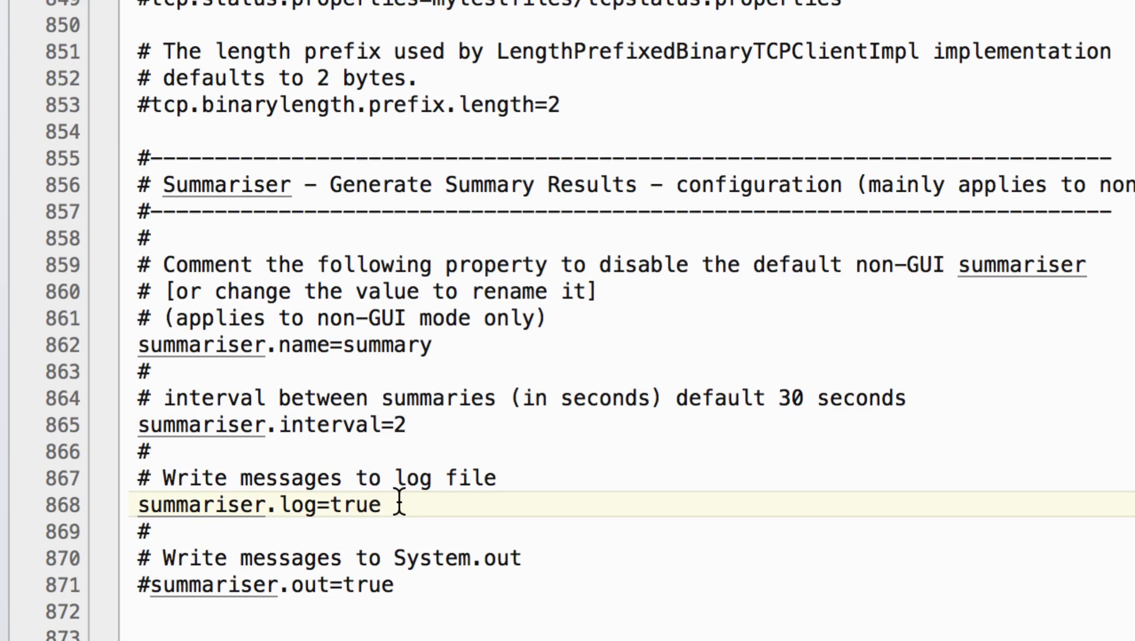
{"action": "double_click", "coordinate": [258, 505]}
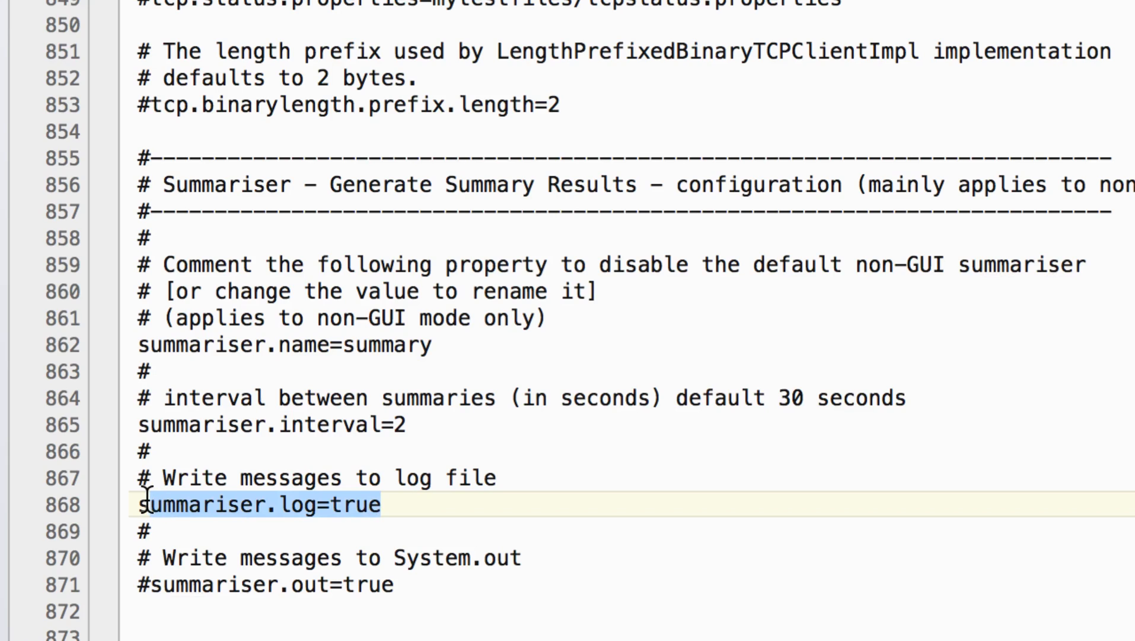
{"action": "left_click", "coordinate": [152, 583]}
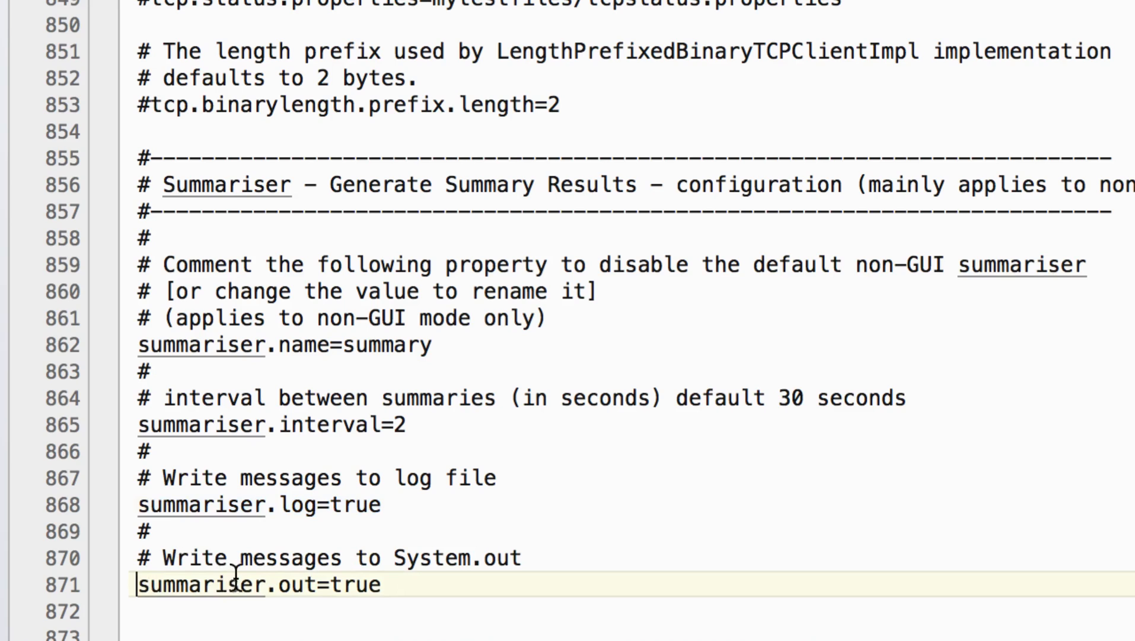
{"action": "mouse_move", "coordinate": [330, 541]}
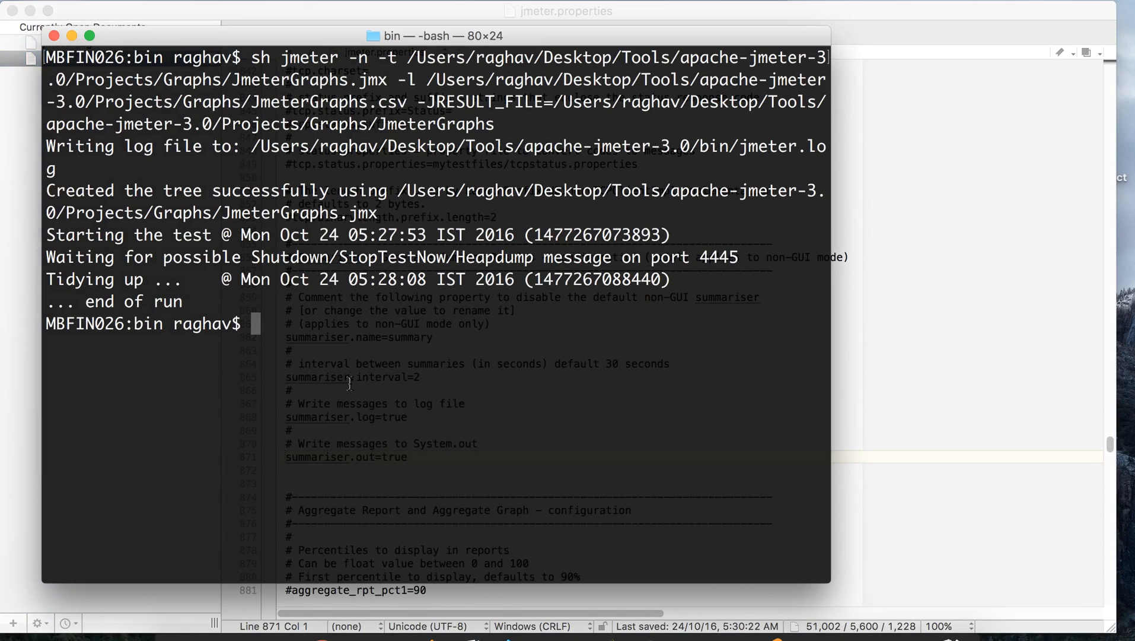
Clear the Terminal before running the JmeterGraphs.jmx test in non-GUI mode
{"action": "type", "text": "clear"}
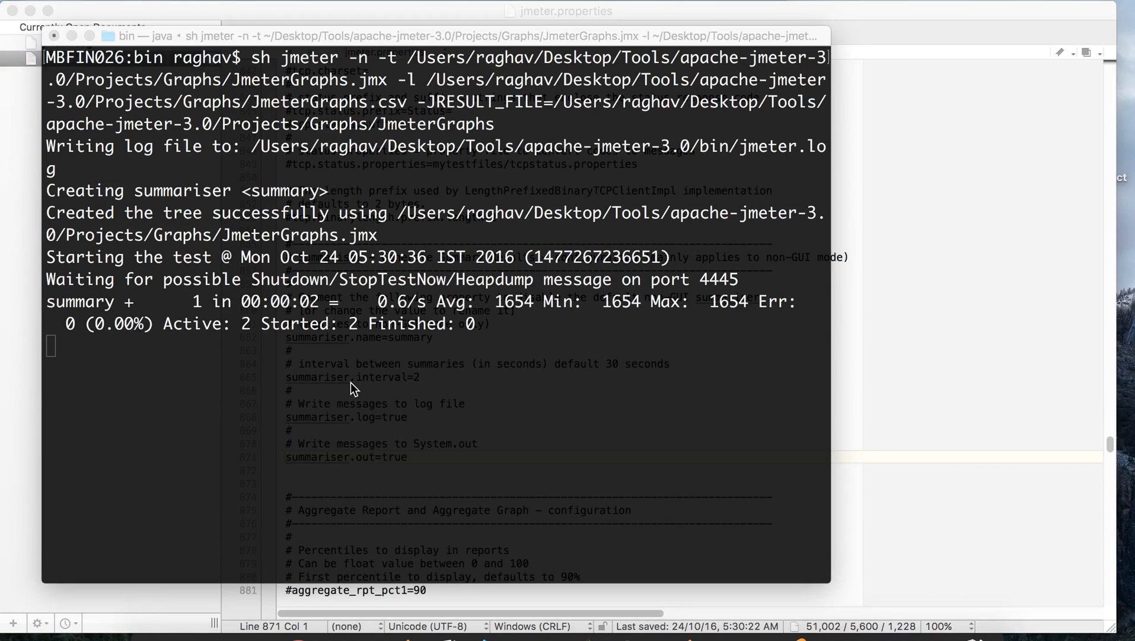
{"action": "mouse_move", "coordinate": [286, 340]}
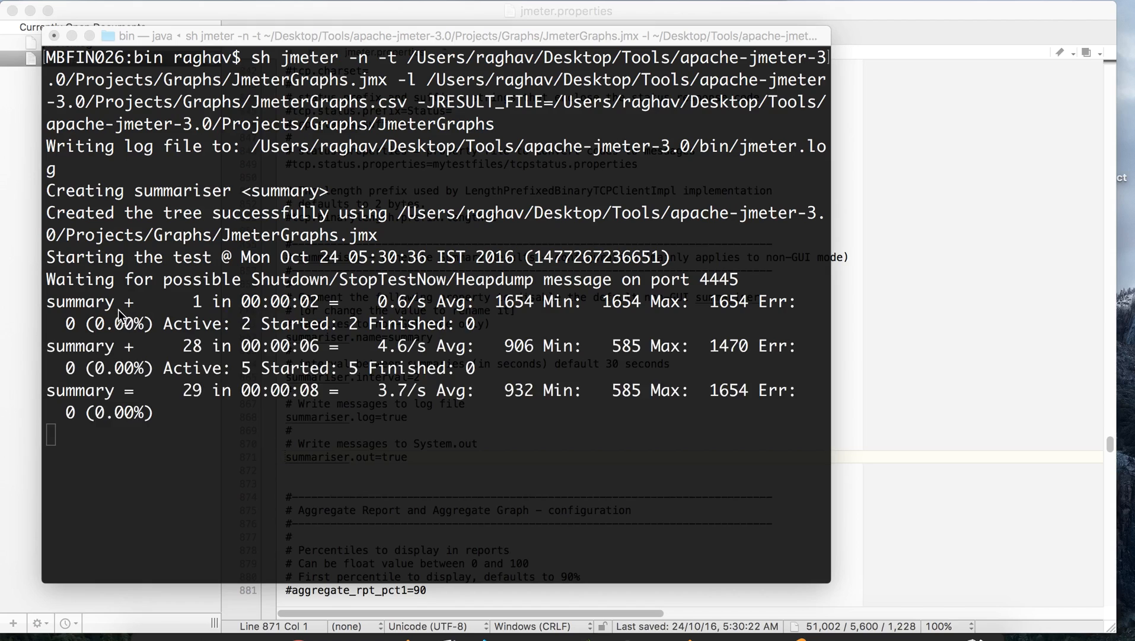
{"action": "mouse_move", "coordinate": [238, 349]}
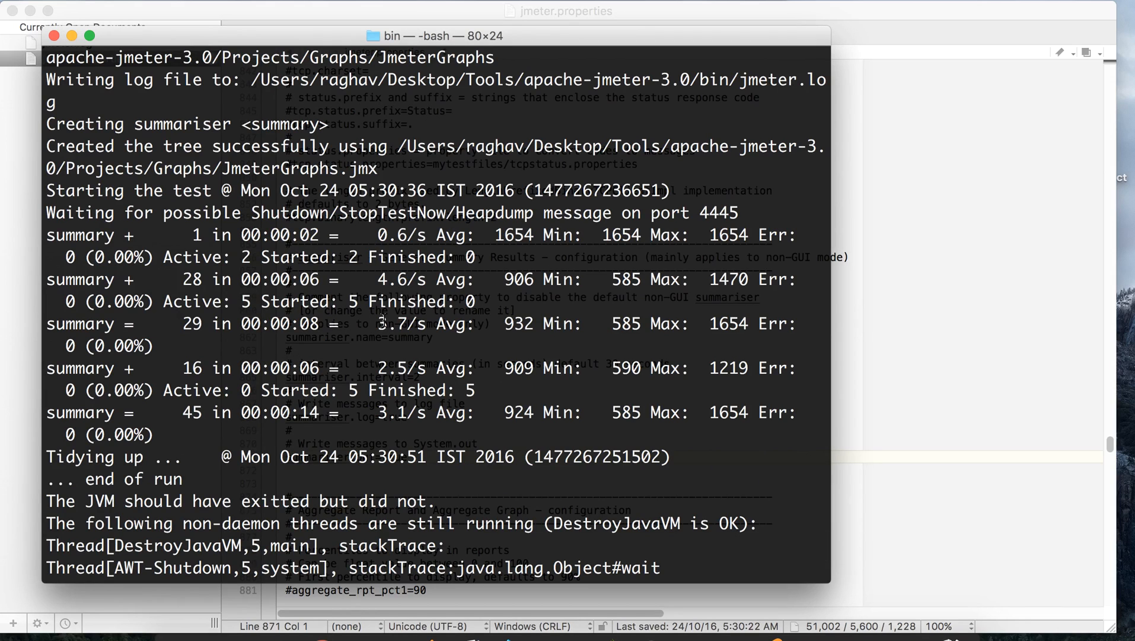
{"action": "mouse_move", "coordinate": [872, 616]}
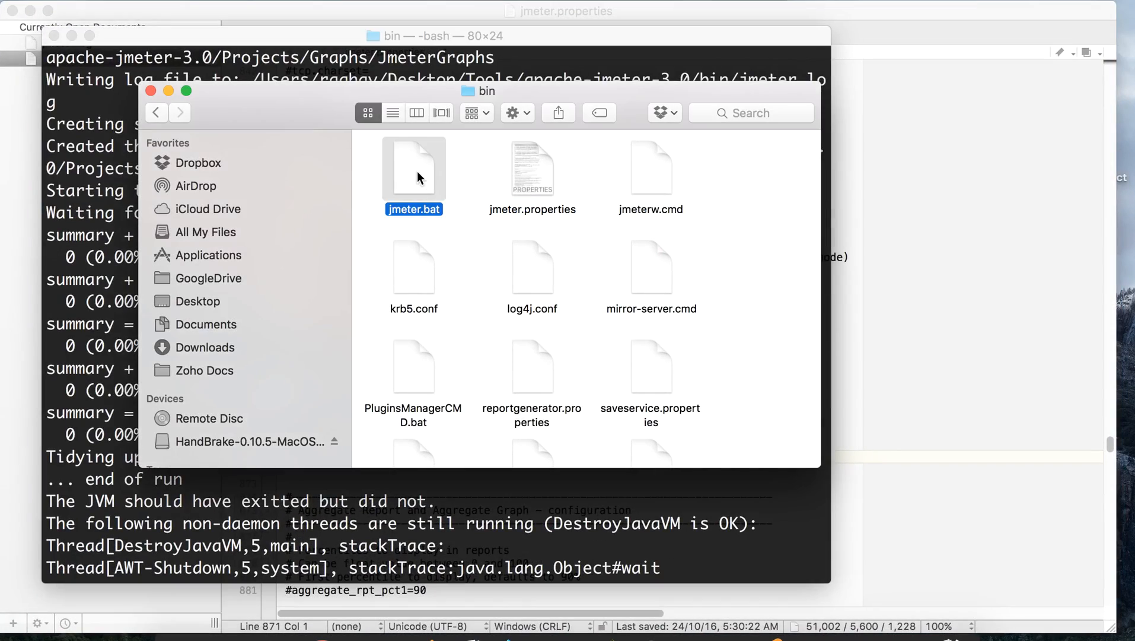
Open jmeter.log in TextWrangler and select the 'summary +' lines from the run
{"action": "scroll", "scroll_direction": "down", "scroll_amount": 3}
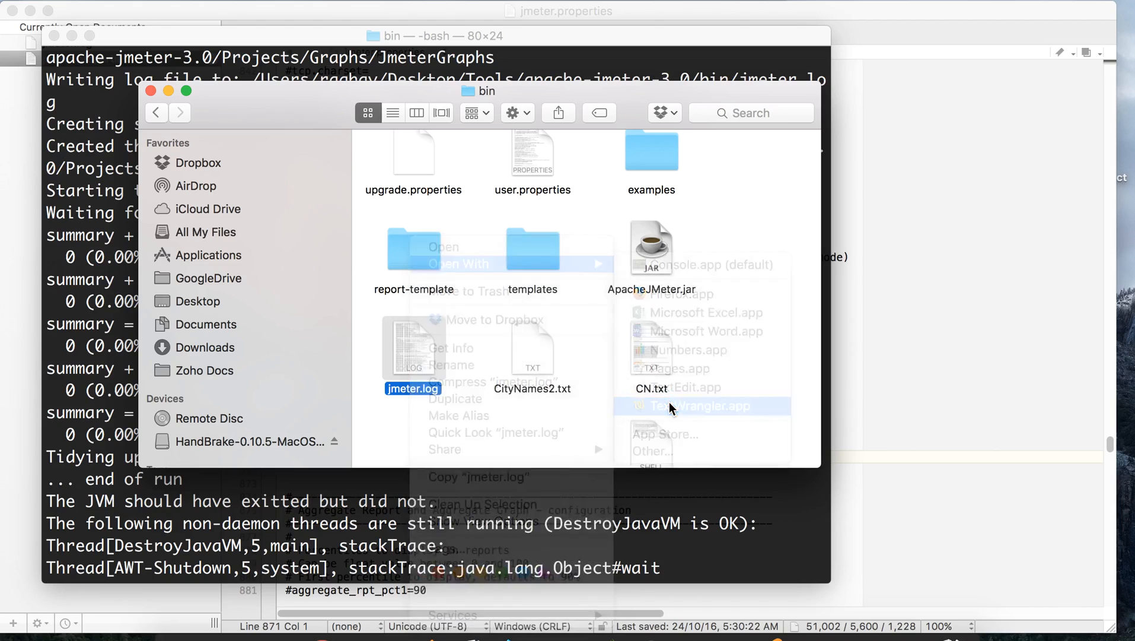
{"action": "left_click", "coordinate": [701, 406]}
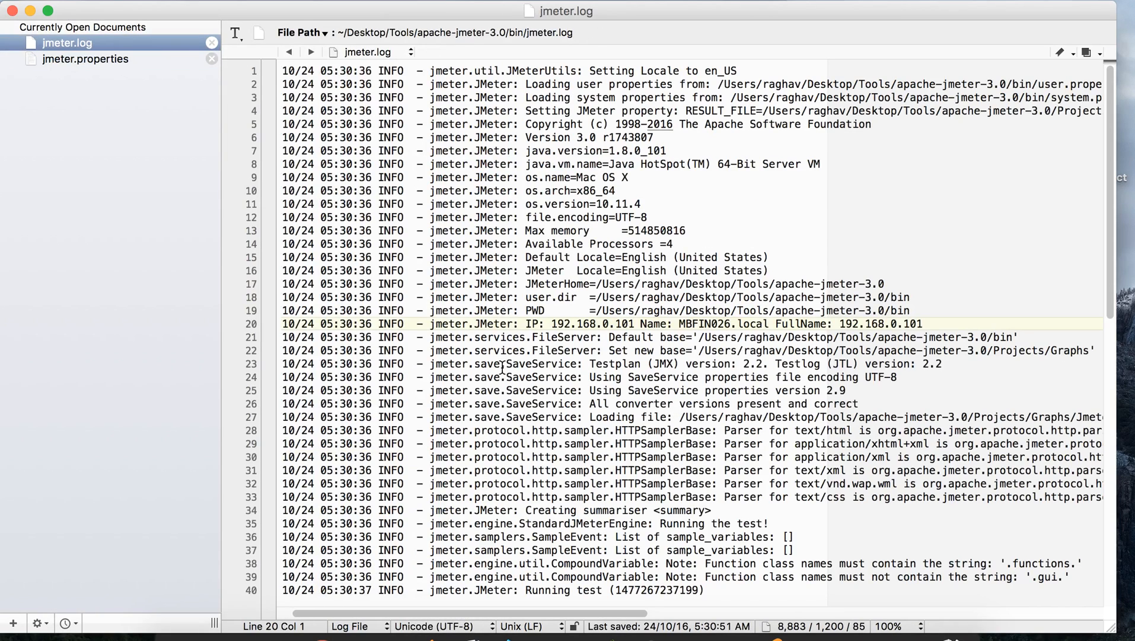
{"action": "scroll", "scroll_direction": "down", "scroll_amount": 3}
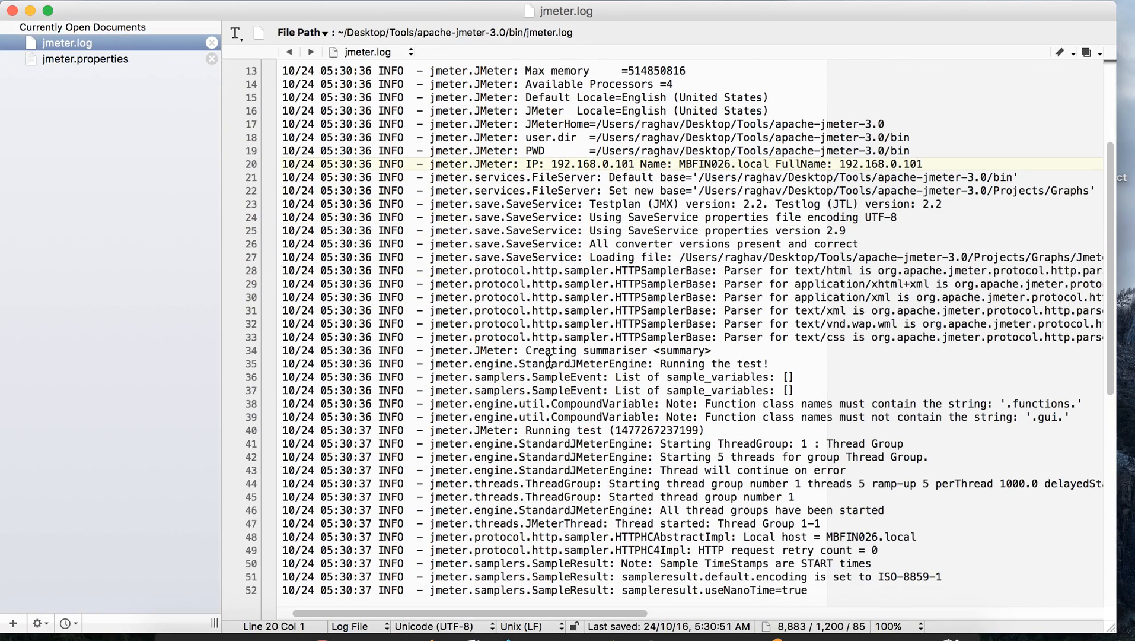
{"action": "scroll", "scroll_direction": "down", "scroll_amount": 3}
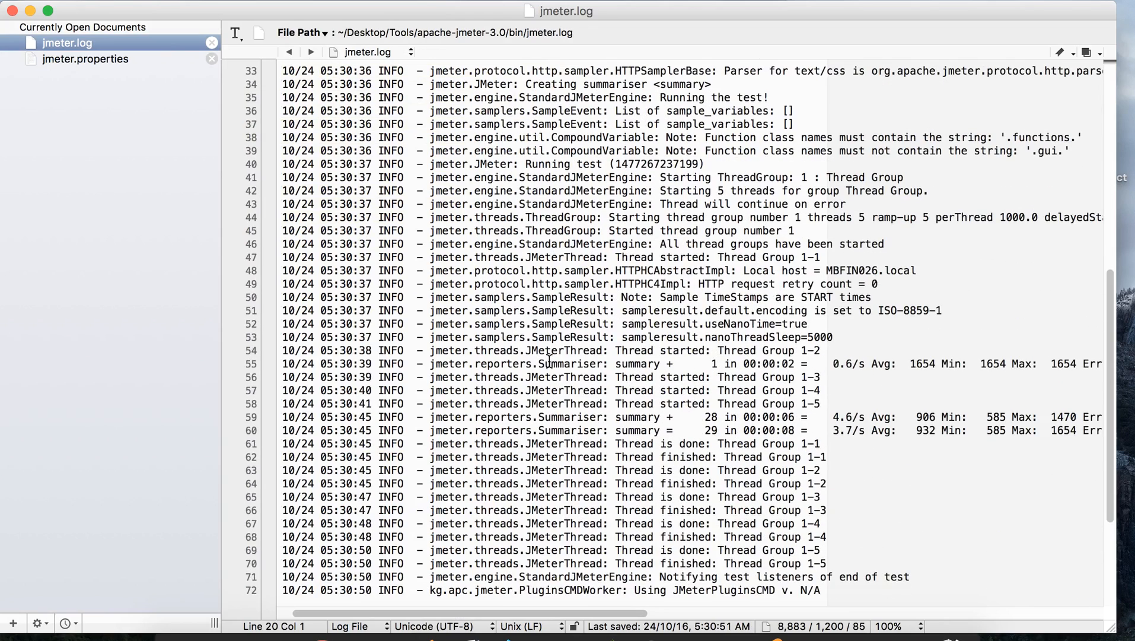
{"action": "mouse_move", "coordinate": [611, 376]}
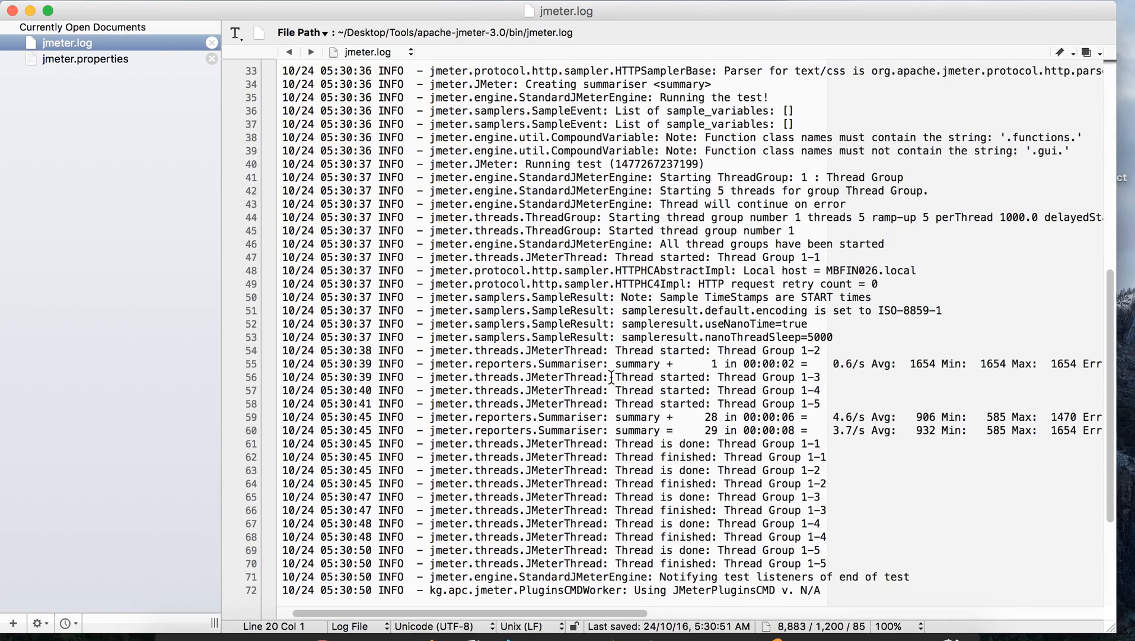
{"action": "left_click_drag", "start_coordinate": [615, 364], "coordinate": [716, 417]}
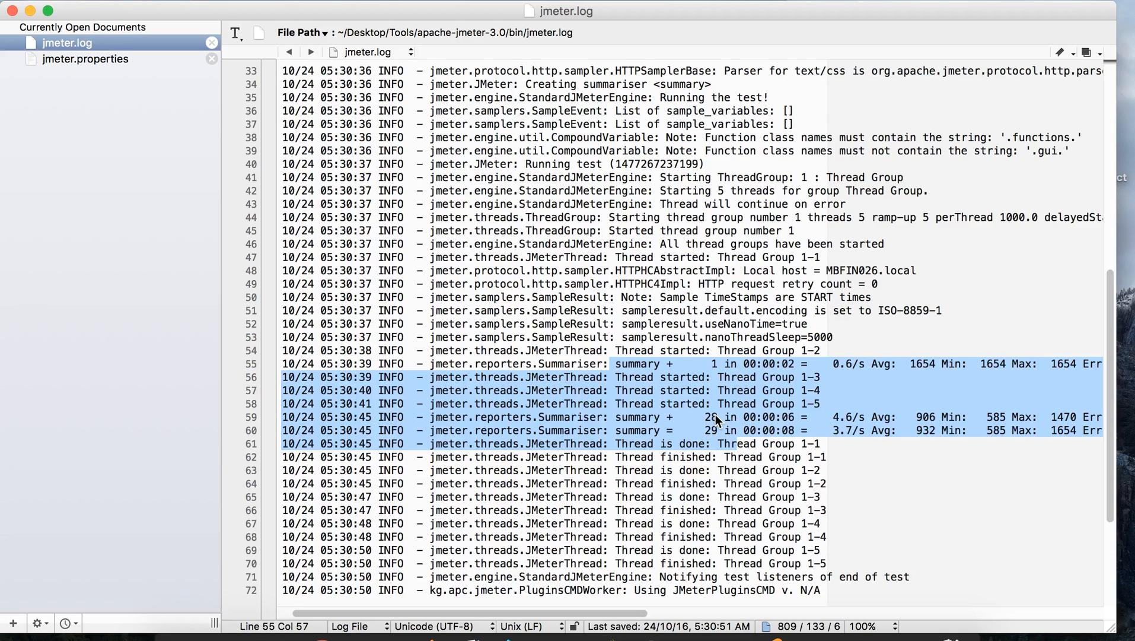
{"action": "mouse_move", "coordinate": [583, 390]}
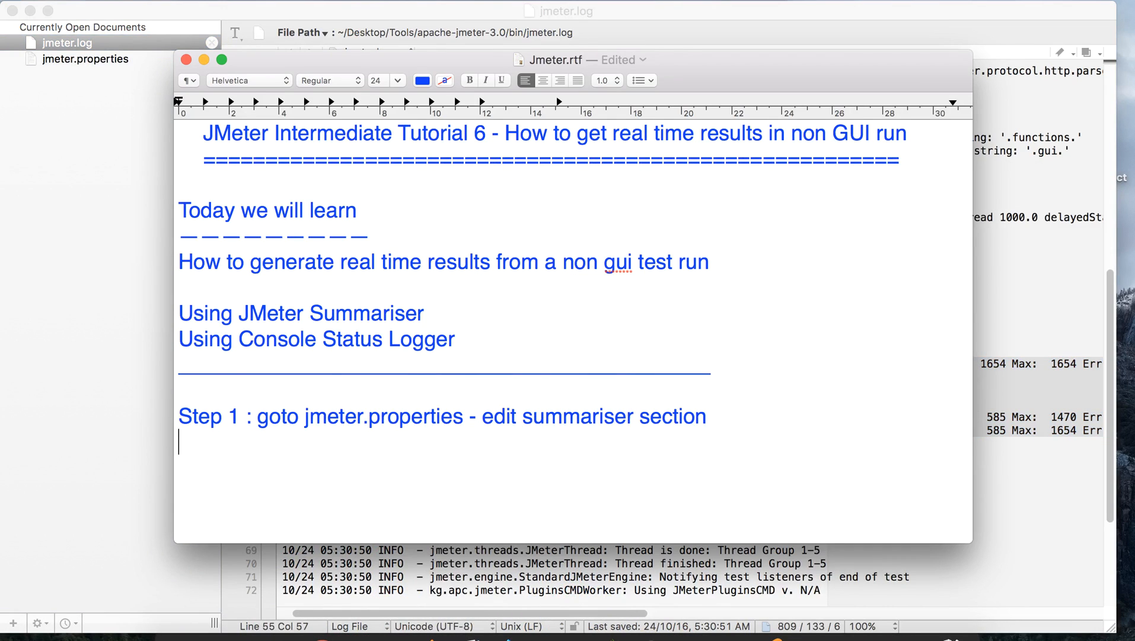
Add the save note and 'Step 2 : run non-gui test again and validate' to the notes
{"action": "type", "text": "Step 2"}
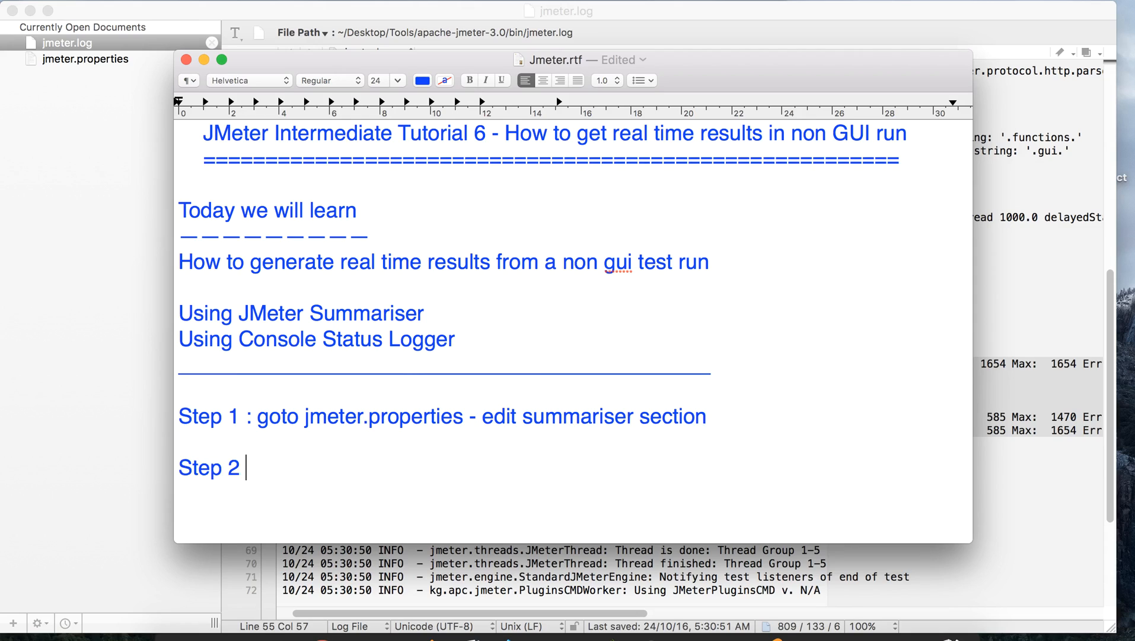
{"action": "type", "text": ":"}
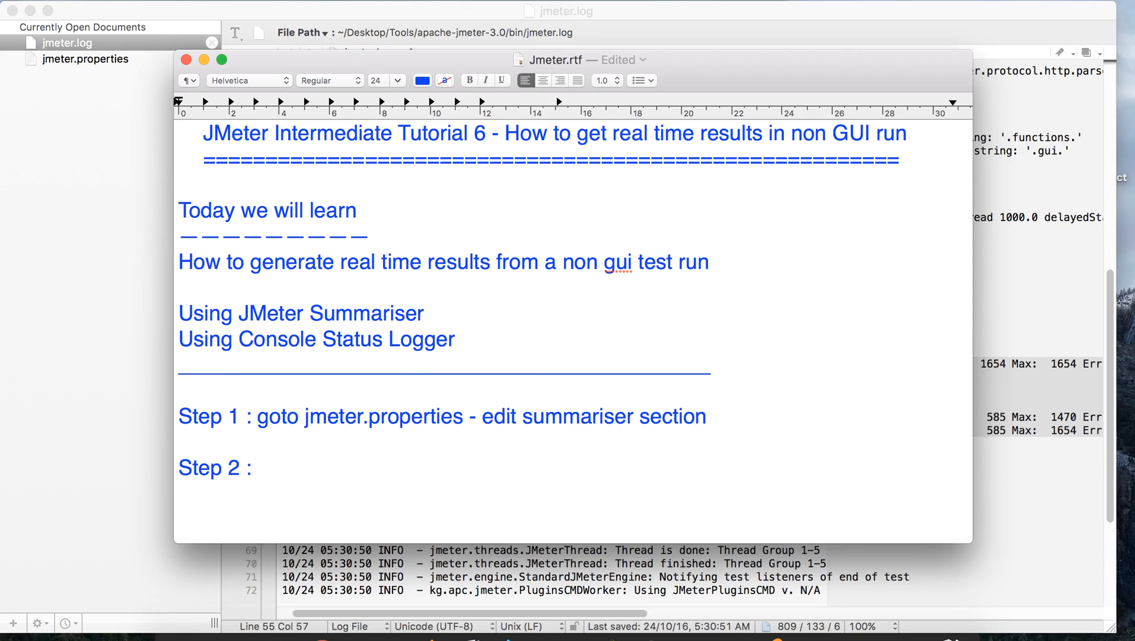
{"action": "type", "text": "- save"}
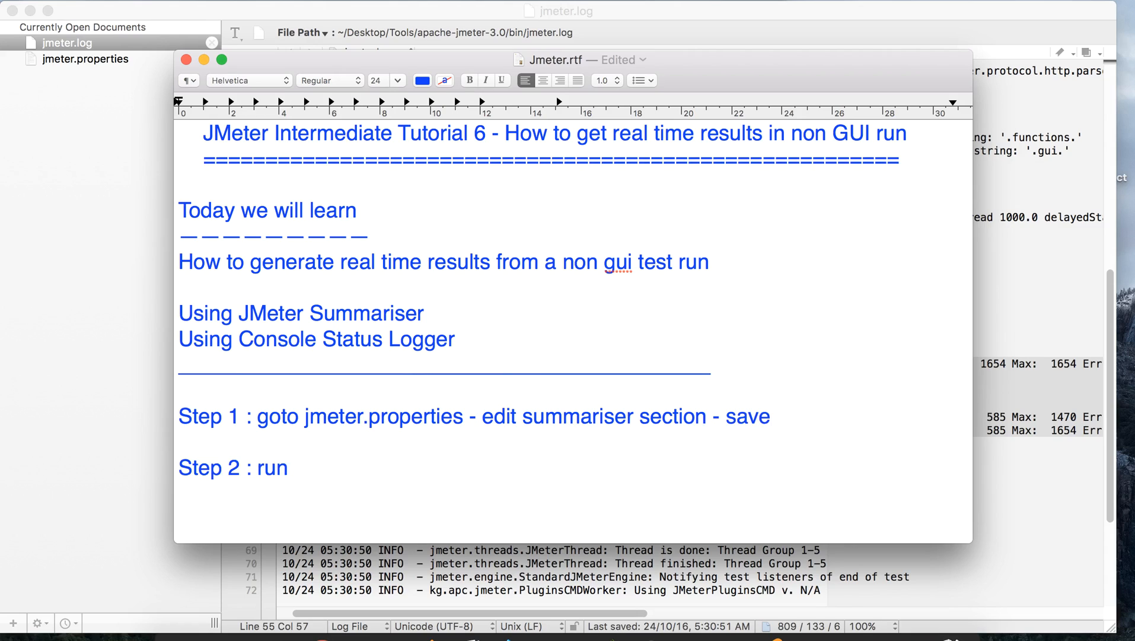
{"action": "type", "text": "non-"}
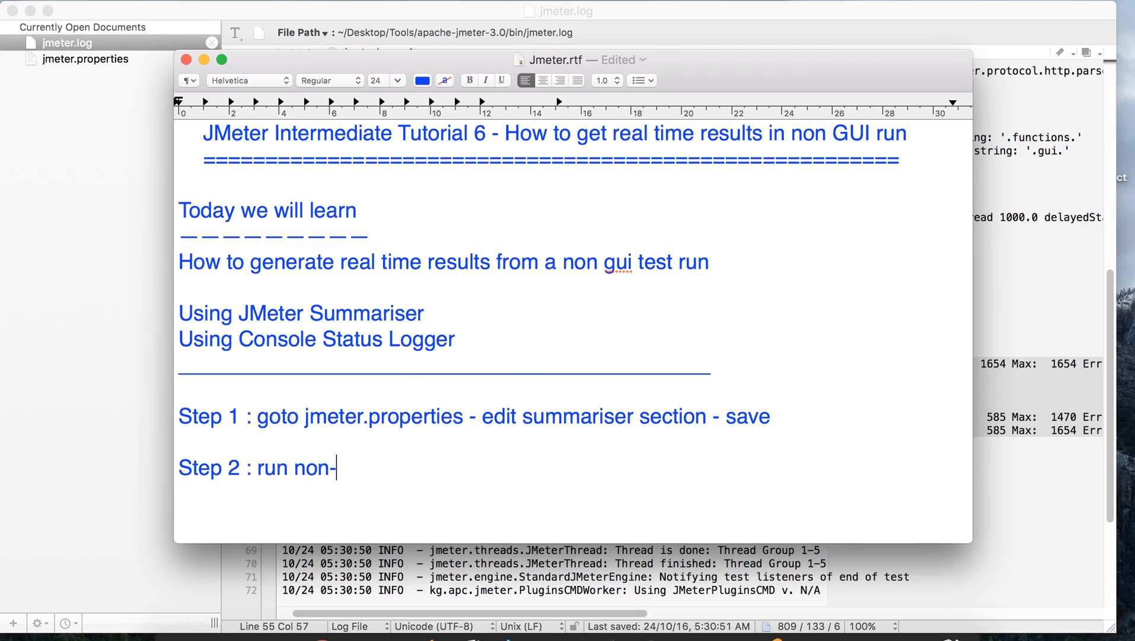
{"action": "type", "text": "gui test again and valid"}
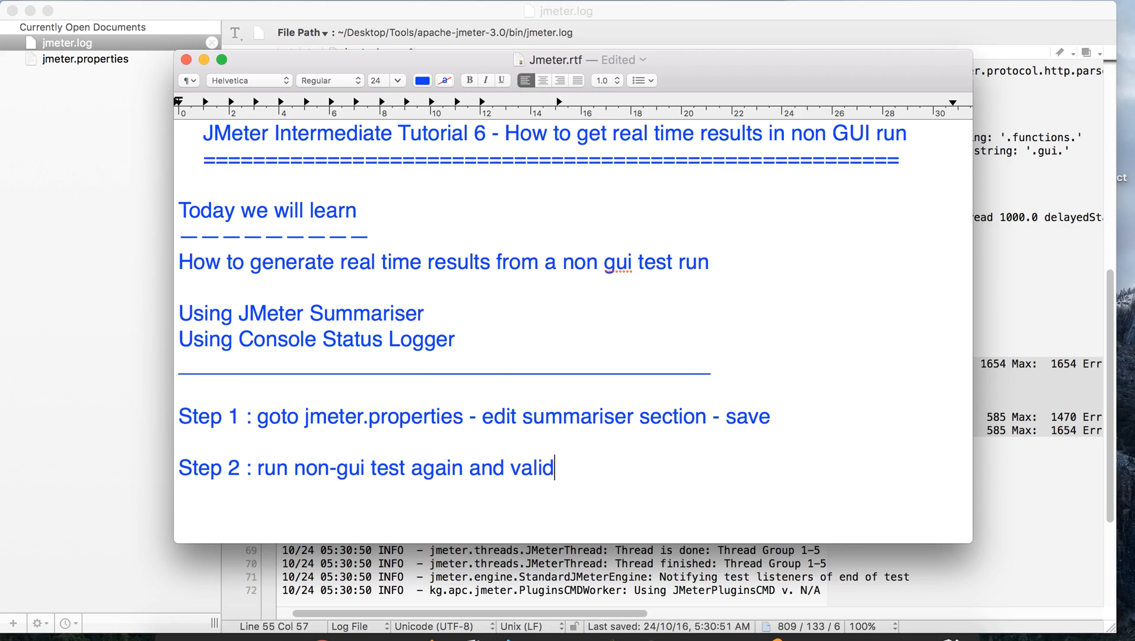
{"action": "type", "text": "ate"}
{"action": "left_click", "coordinate": [574, 392]}
{"action": "type", "text": "JMeter Summariser"}
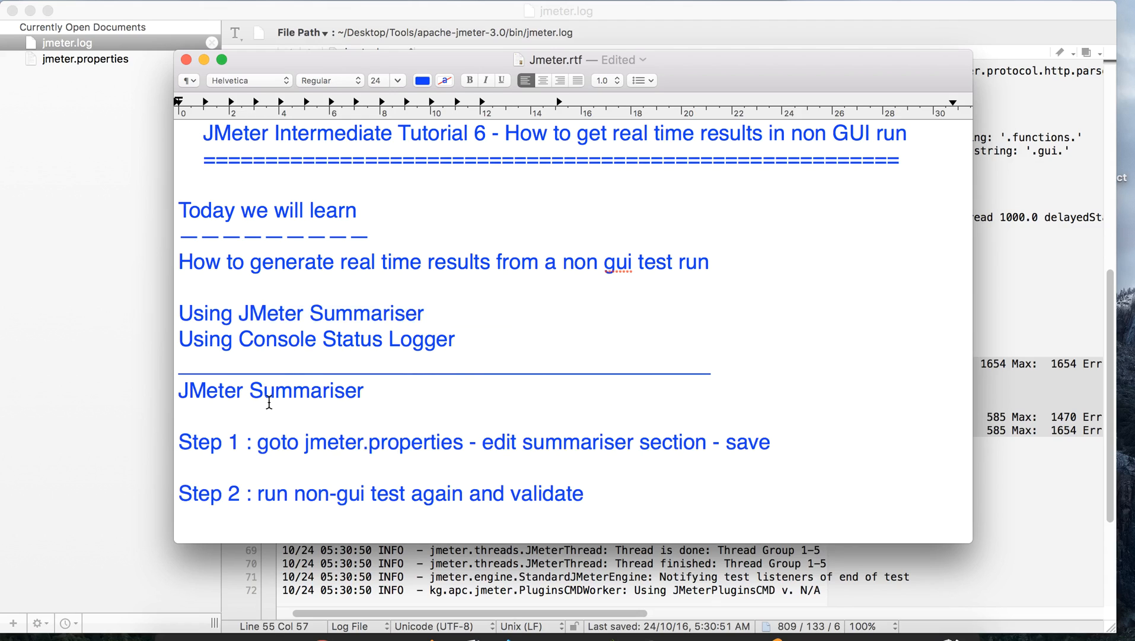
Add a 'Console Status Logger' heading to the notes and return to jmeter.properties
{"action": "double_click", "coordinate": [319, 339]}
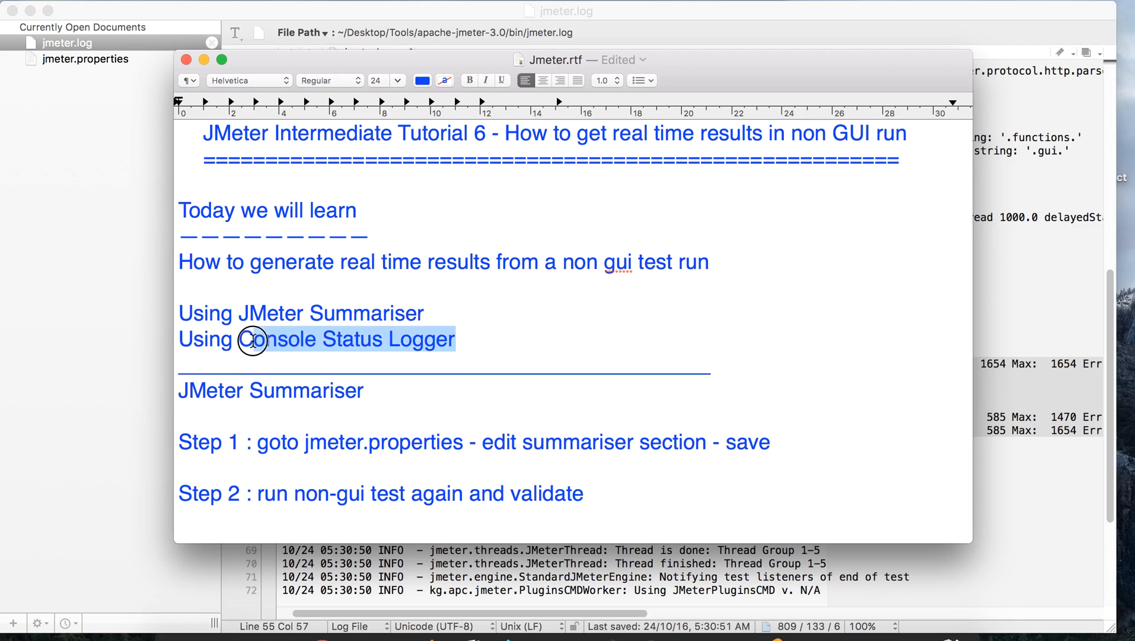
{"action": "scroll", "scroll_direction": "down", "scroll_amount": 3}
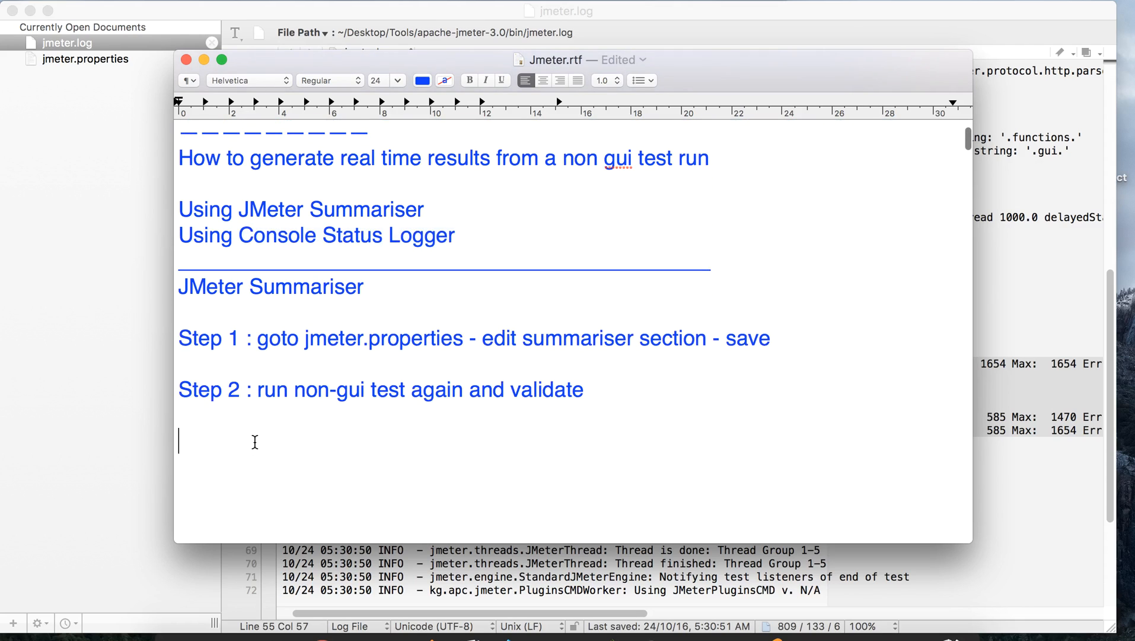
{"action": "type", "text": "Console Status Logger"}
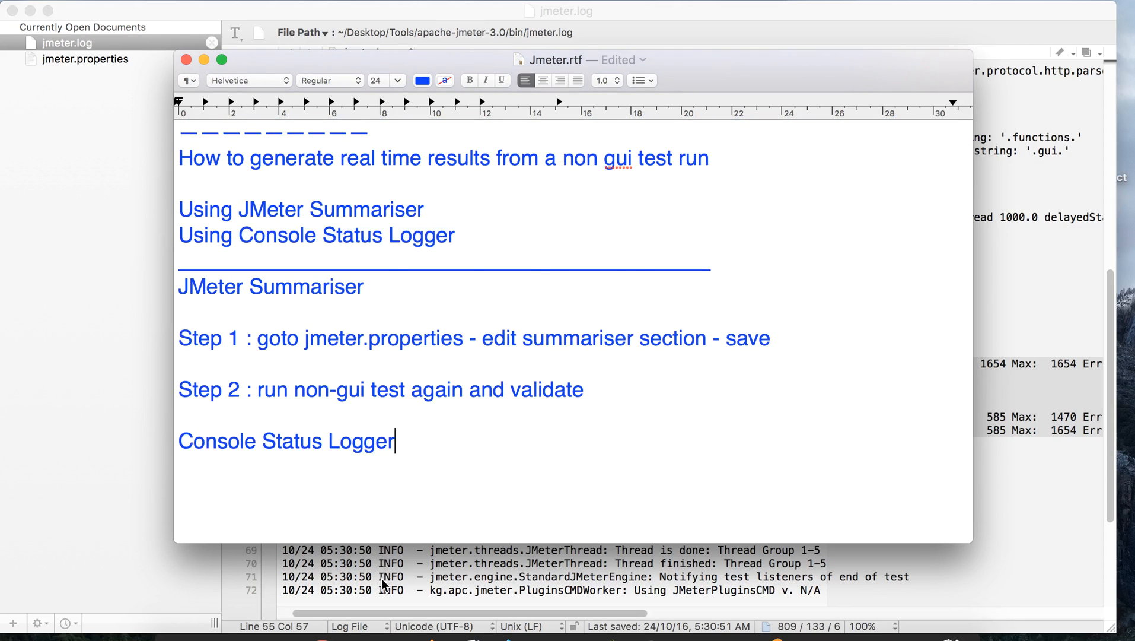
{"action": "left_click", "coordinate": [84, 58]}
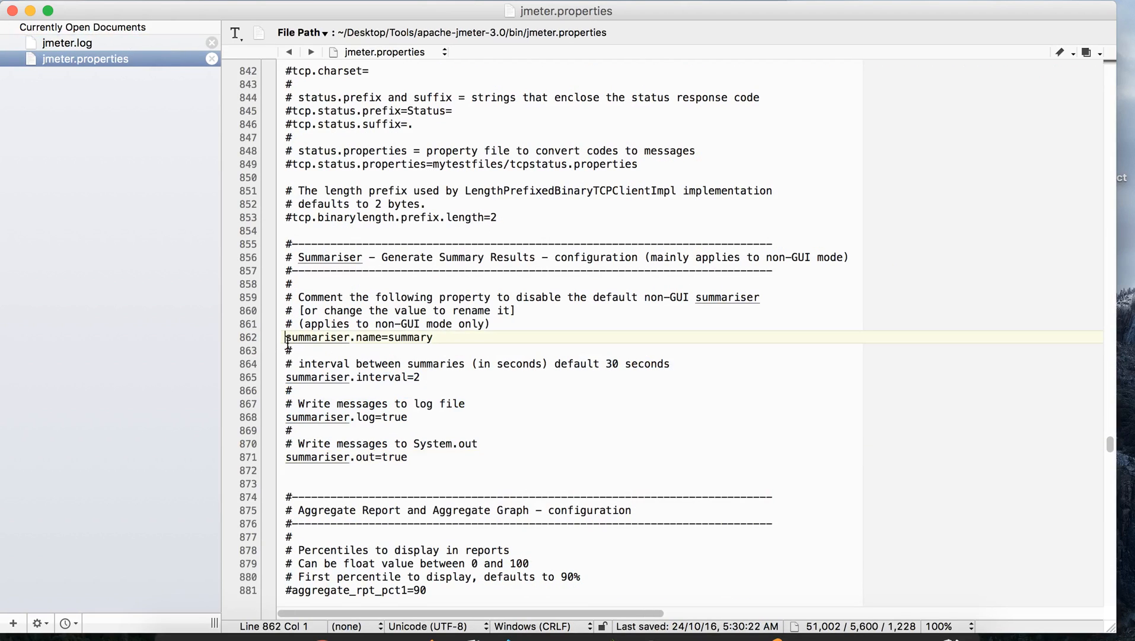
Prefix summariser.name and summariser.interval with # to comment them out again
{"action": "type", "text": "#"}
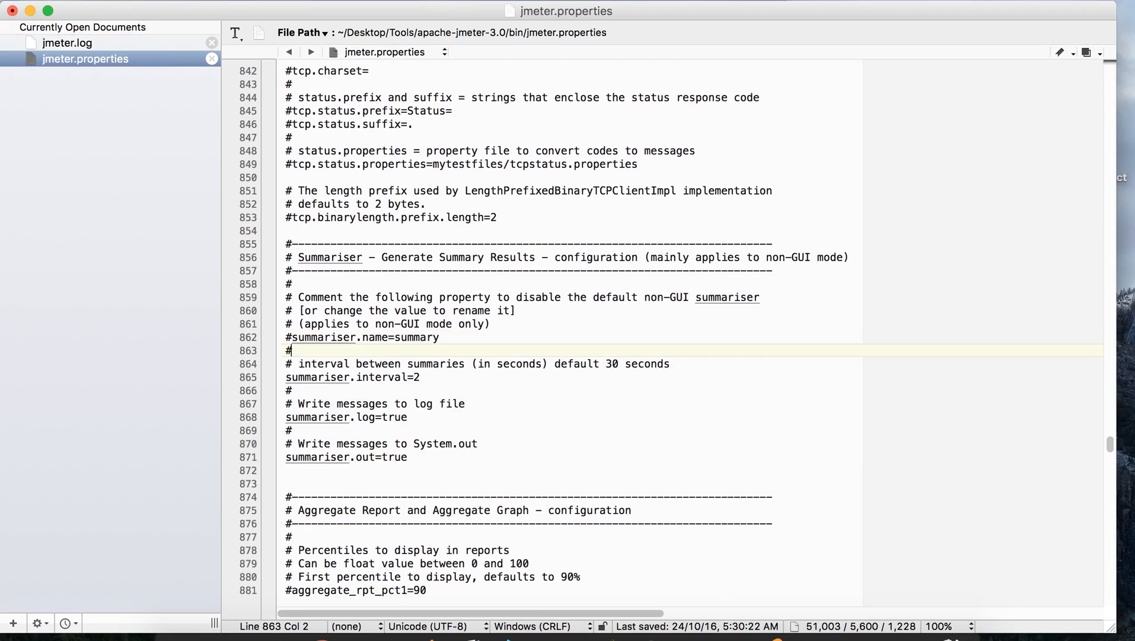
{"action": "left_click", "coordinate": [286, 378]}
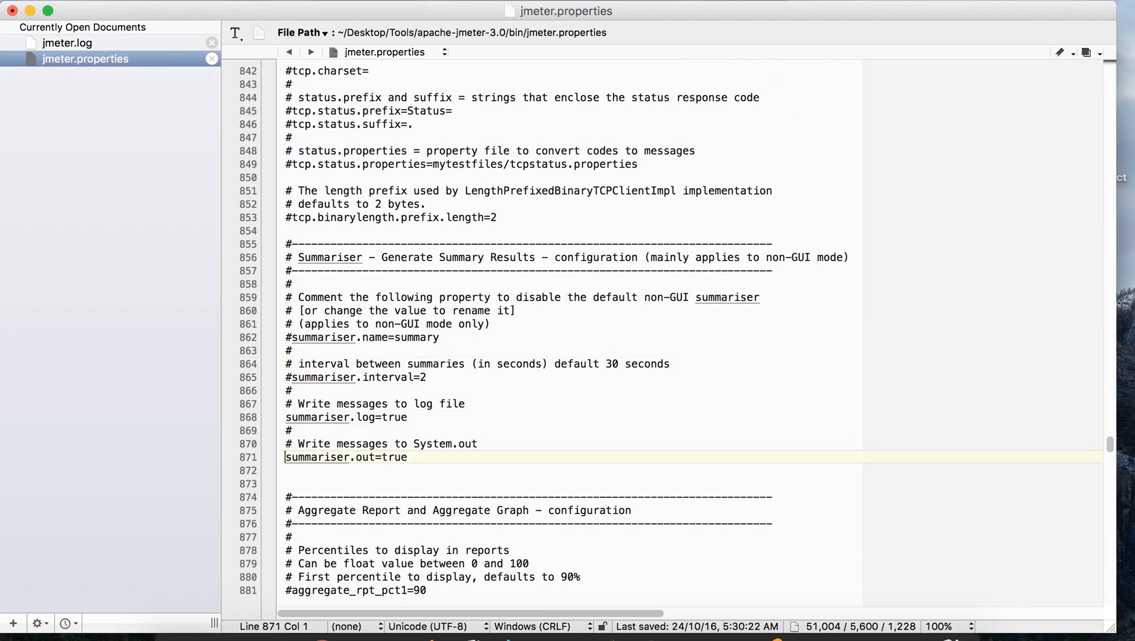
{"action": "type", "text": "#"}
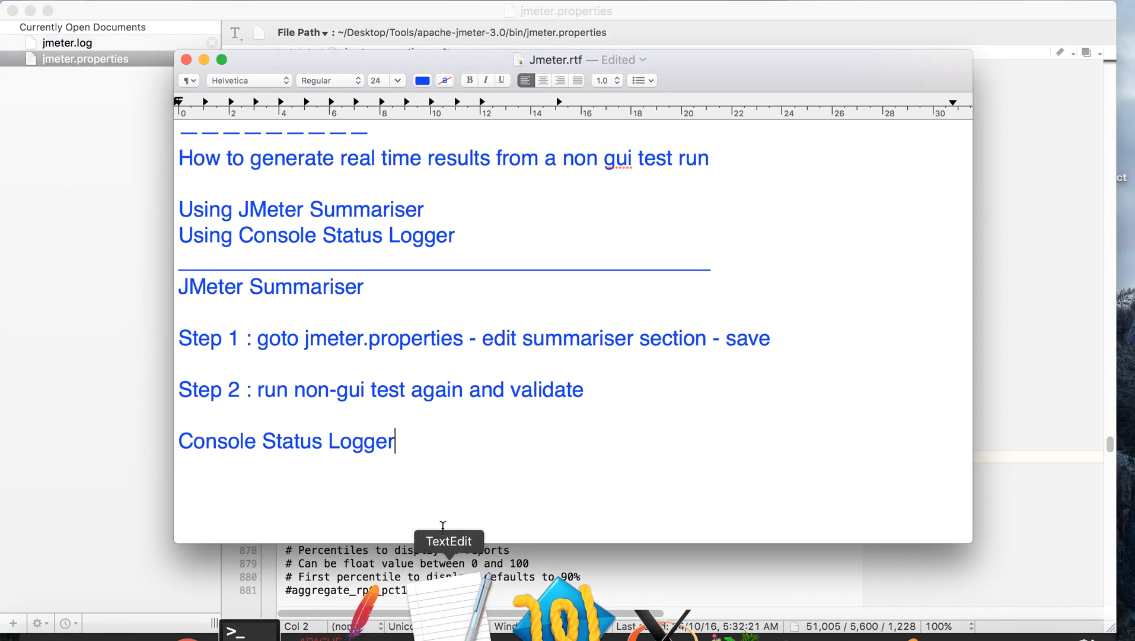
Under the Console Status Logger heading write 'Step 1 : download Console Status Logger plugin'
{"action": "triple_click", "coordinate": [284, 441]}
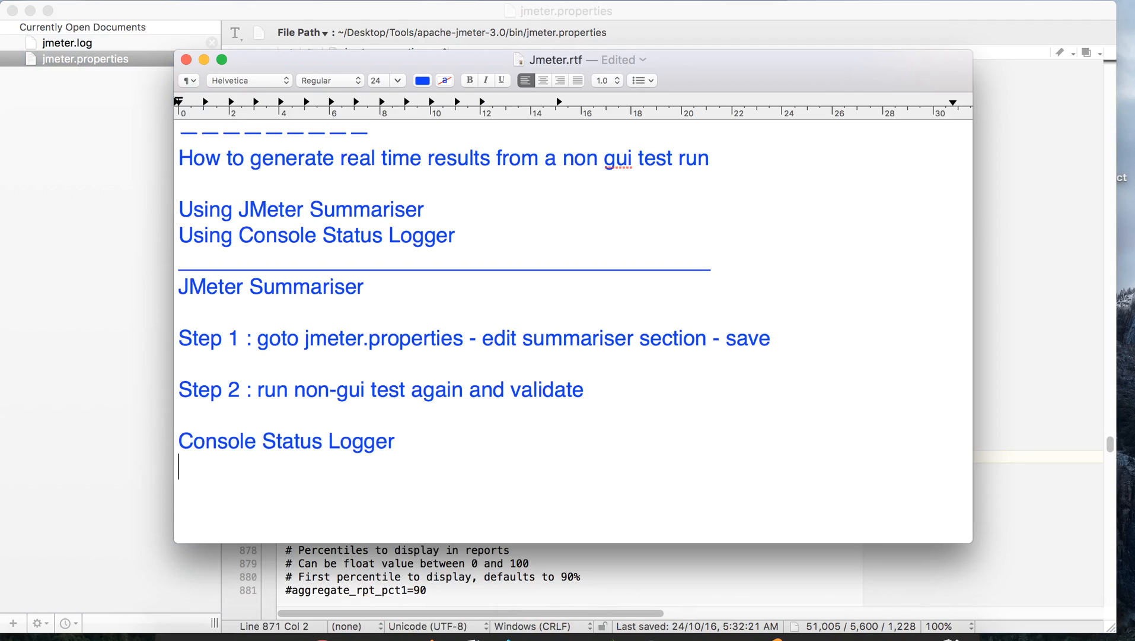
{"action": "type", "text": "Step 1 :"}
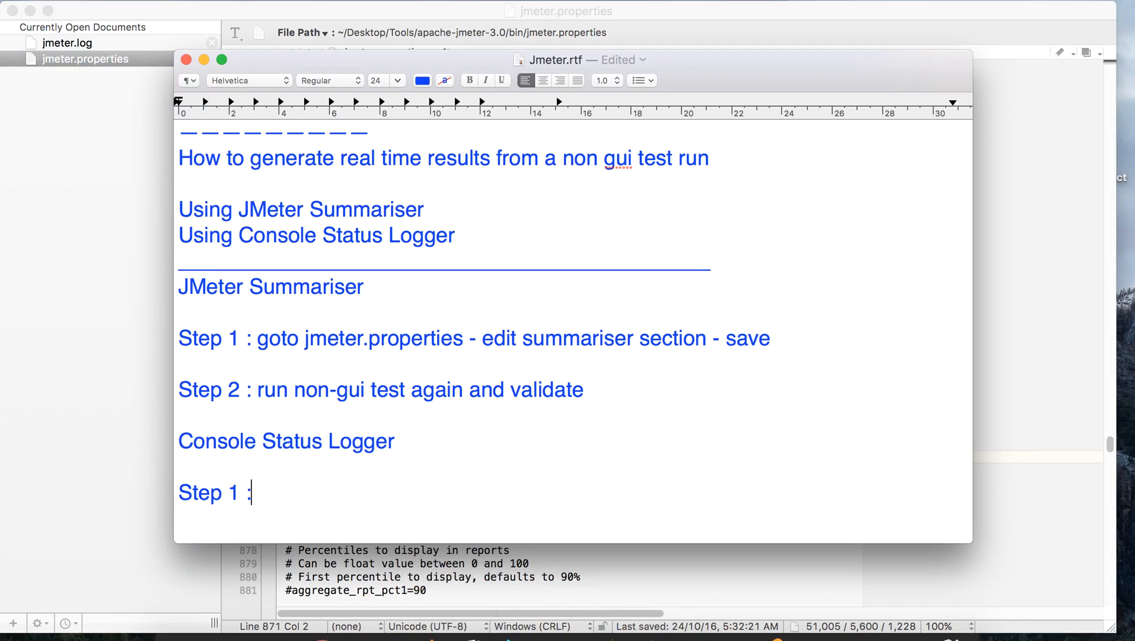
{"action": "type", "text": "downloa"}
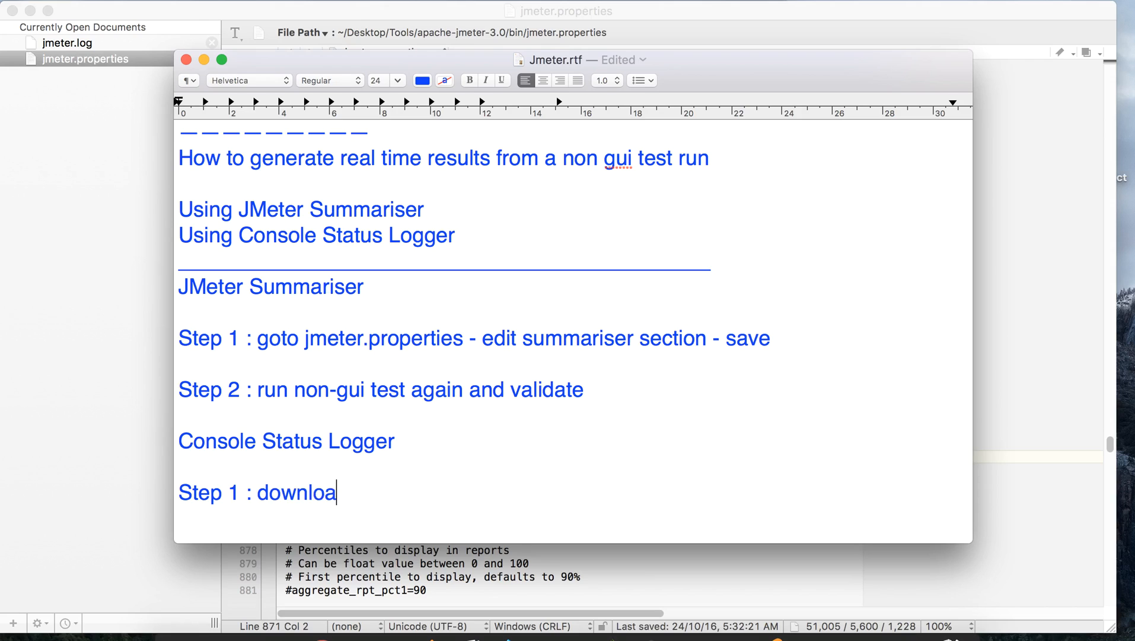
{"action": "type", "text": "d Console Status Logger p"}
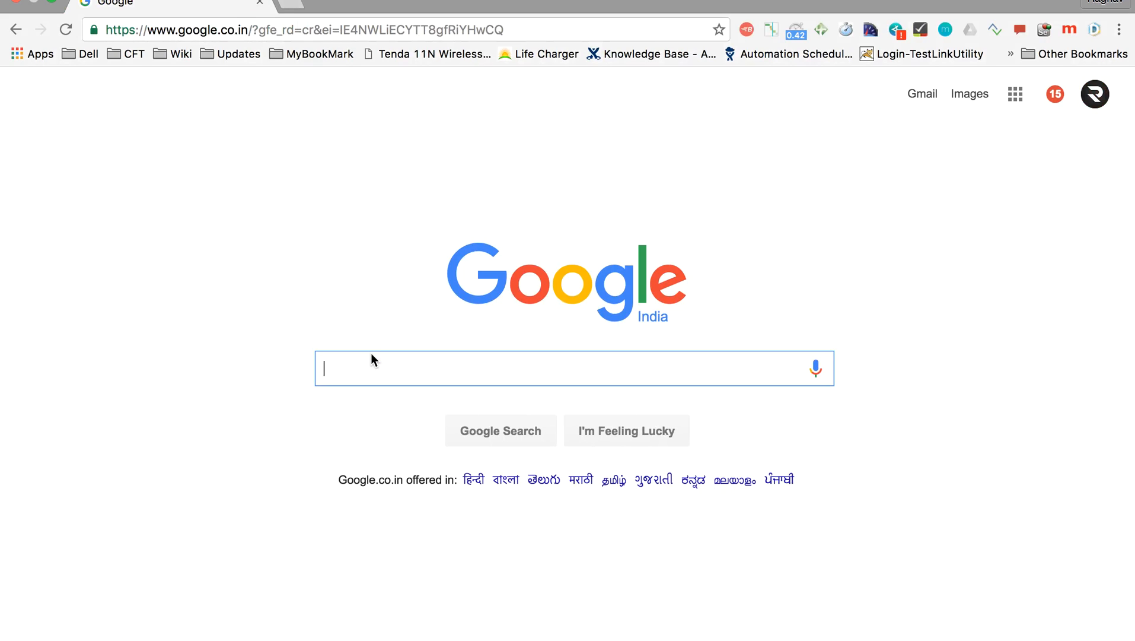
Google 'jmeter console status logger' and open the jmeter-plugins.org Console Status Logger page
{"action": "type", "text": "jmeter console status logger"}
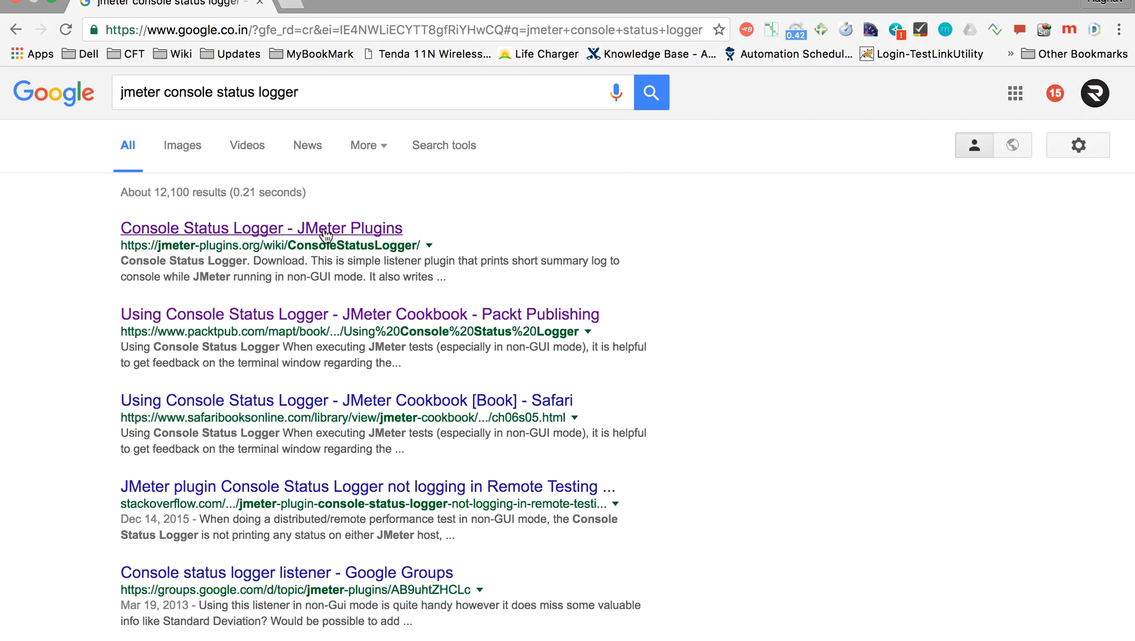
{"action": "left_click", "coordinate": [257, 228]}
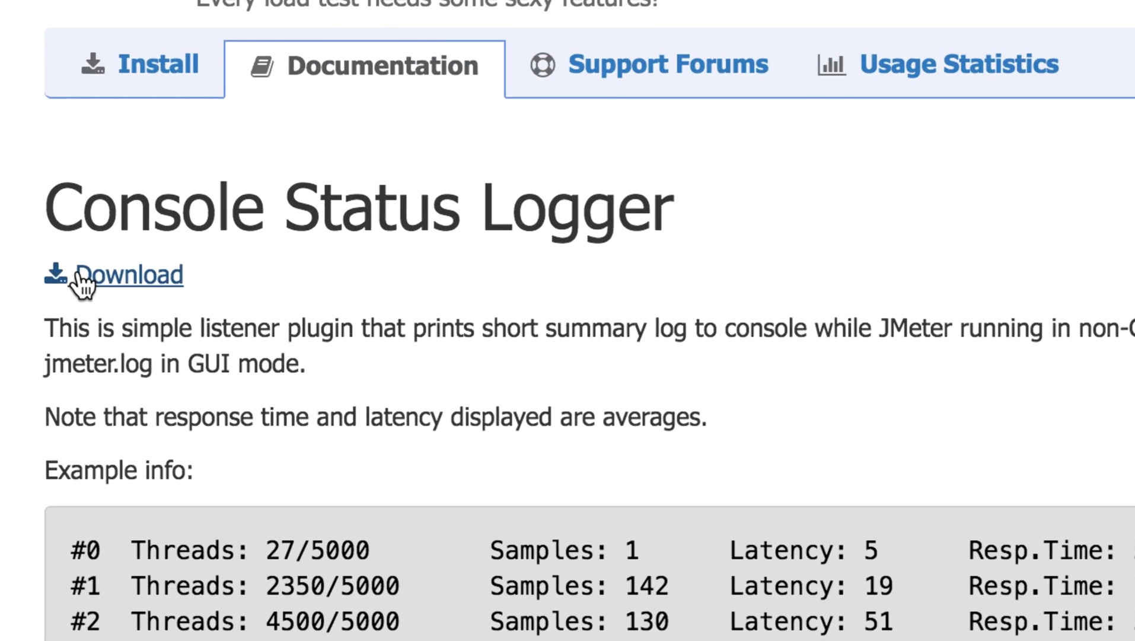
{"action": "mouse_move", "coordinate": [134, 279]}
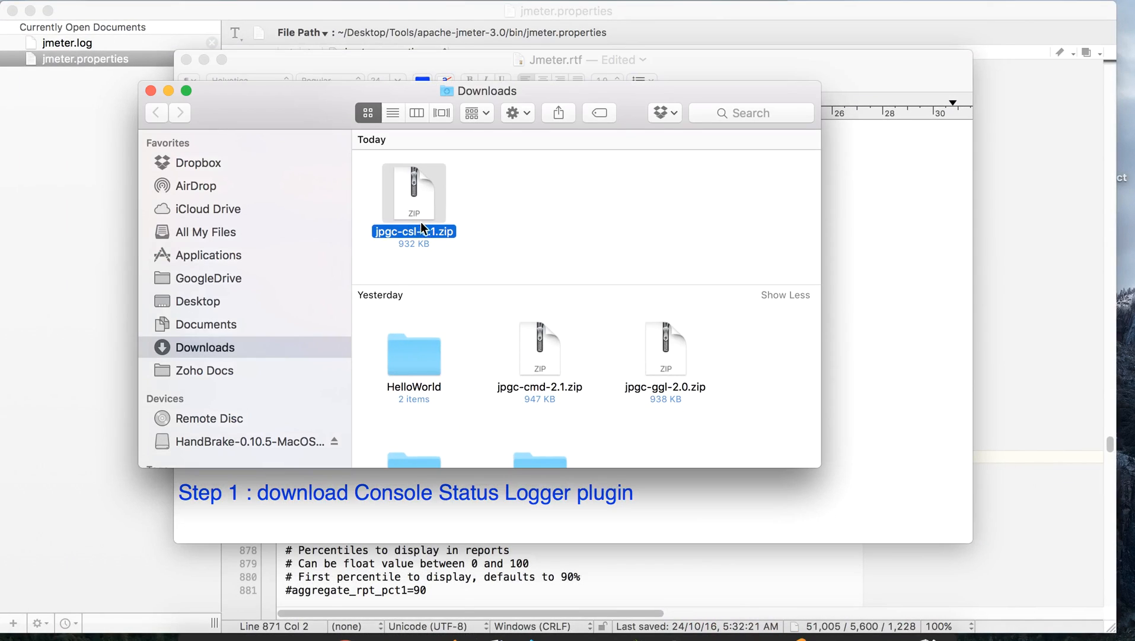
Unzip the downloaded plugin and open its extracted lib folder's ext subfolder
{"action": "right_click", "coordinate": [413, 192]}
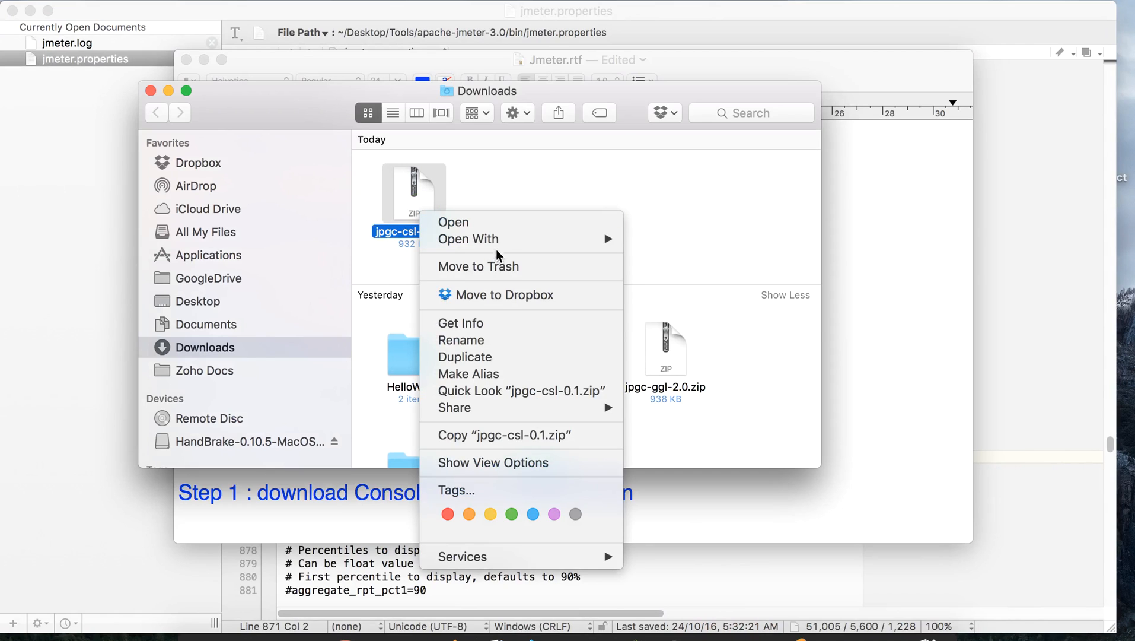
{"action": "left_click", "coordinate": [453, 222]}
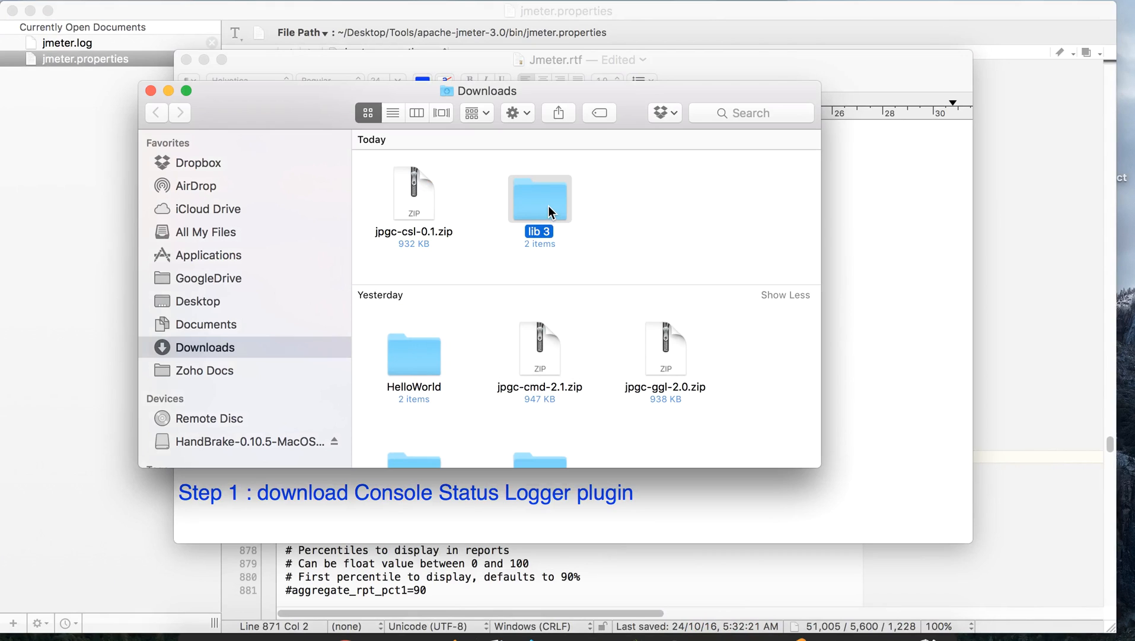
{"action": "double_click", "coordinate": [540, 196]}
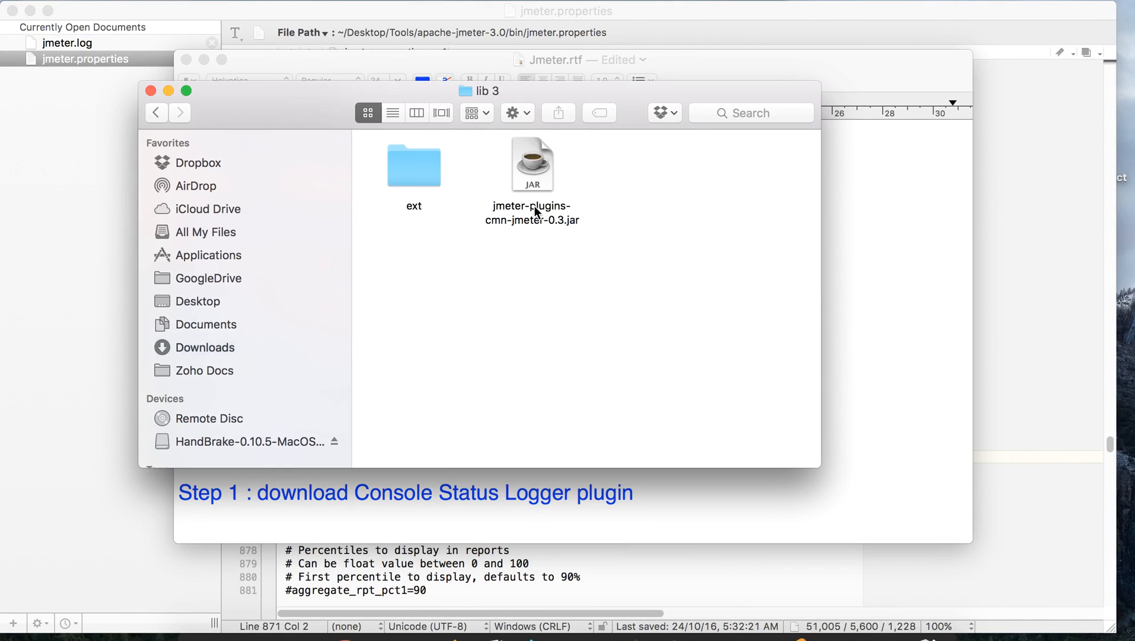
{"action": "left_click", "coordinate": [532, 165]}
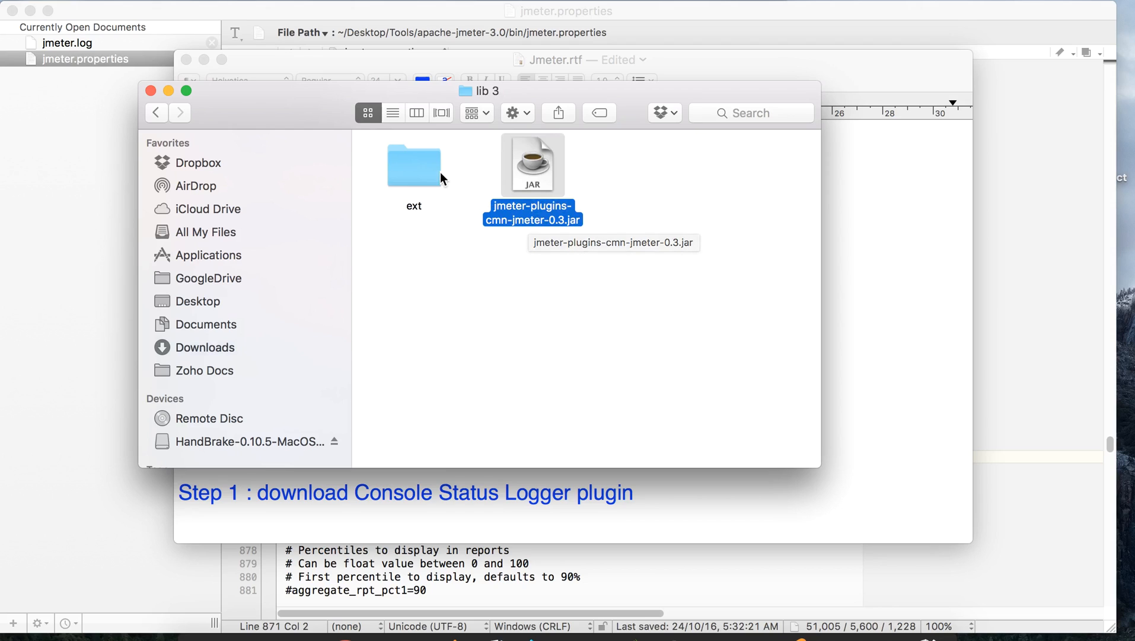
{"action": "double_click", "coordinate": [413, 163]}
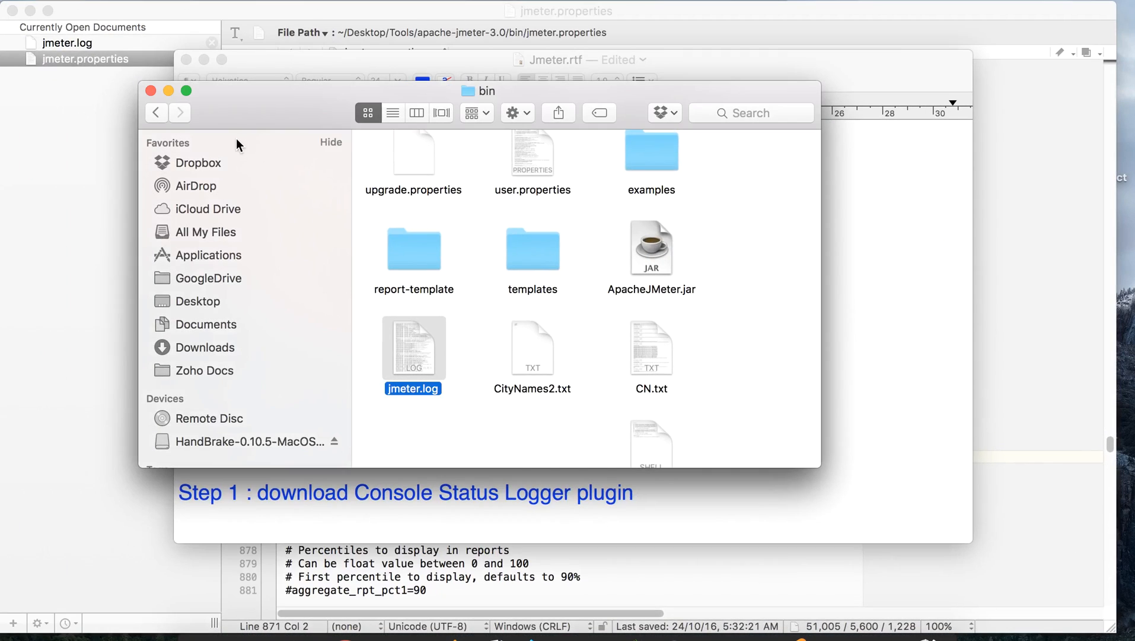
Navigate Tools > apache-jmeter-3.0 > lib > ext in a second Finder window
{"action": "left_click", "coordinate": [157, 113]}
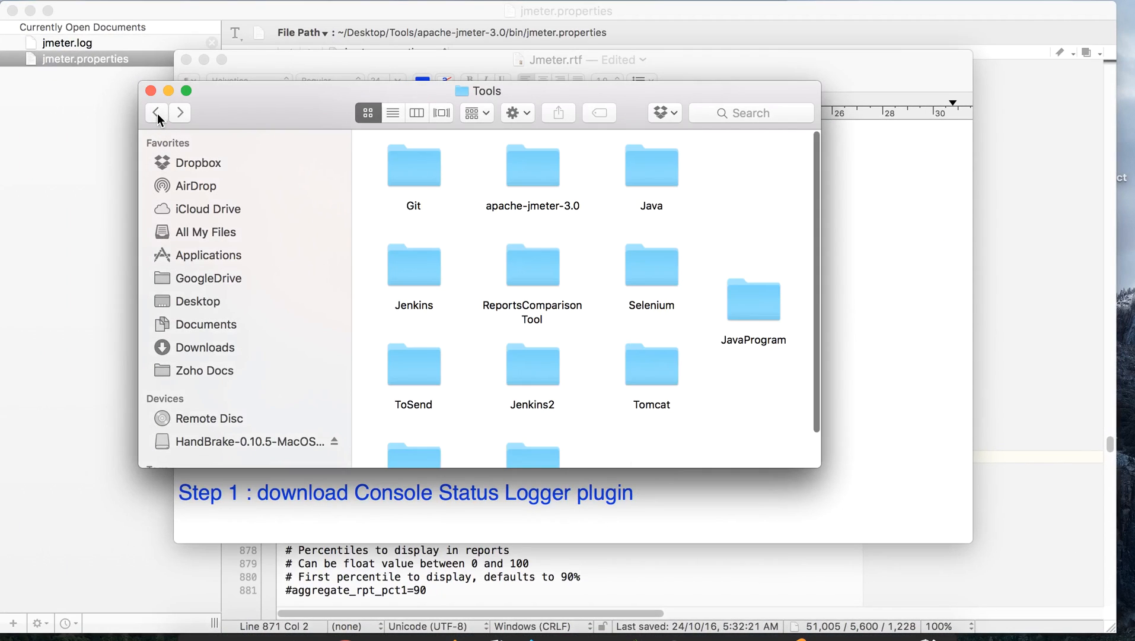
{"action": "double_click", "coordinate": [531, 165]}
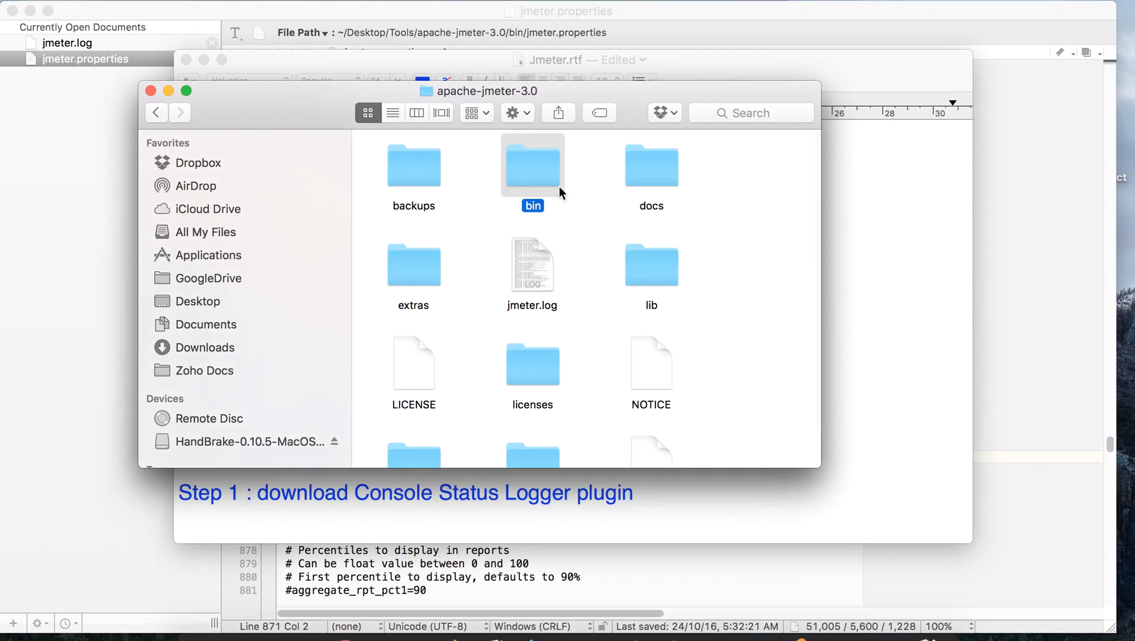
{"action": "left_click", "coordinate": [650, 264]}
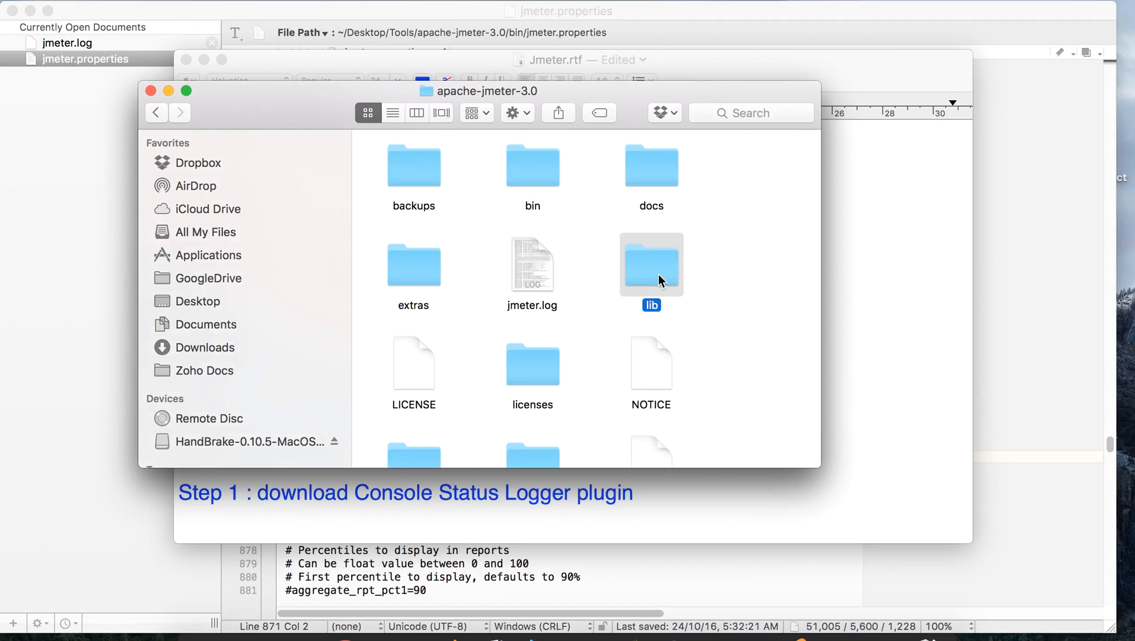
{"action": "double_click", "coordinate": [650, 263]}
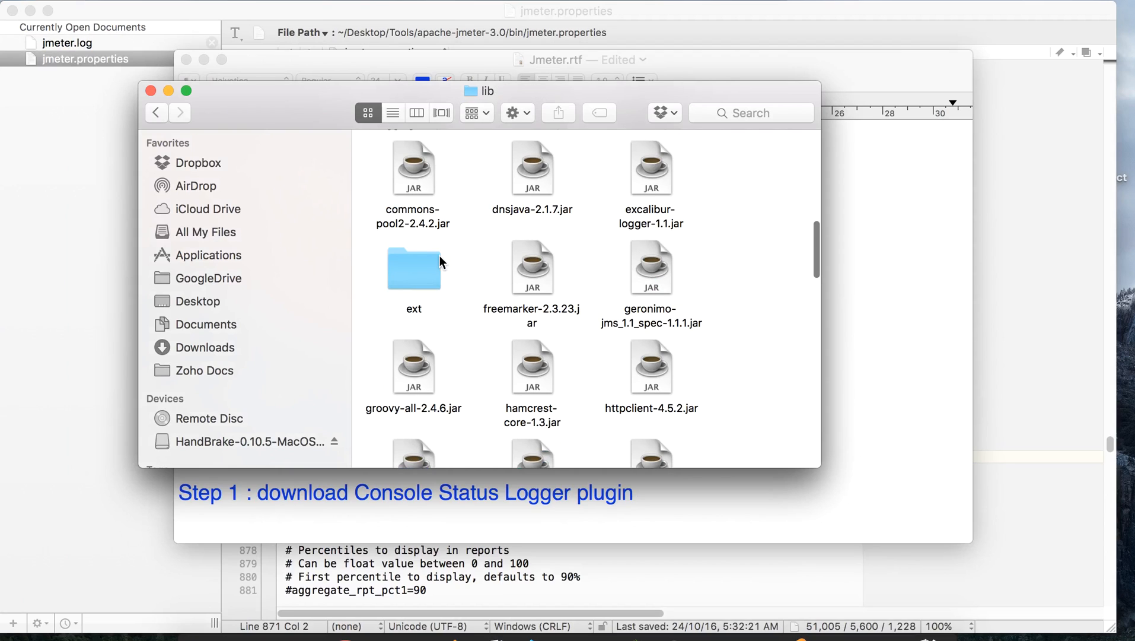
{"action": "double_click", "coordinate": [413, 267]}
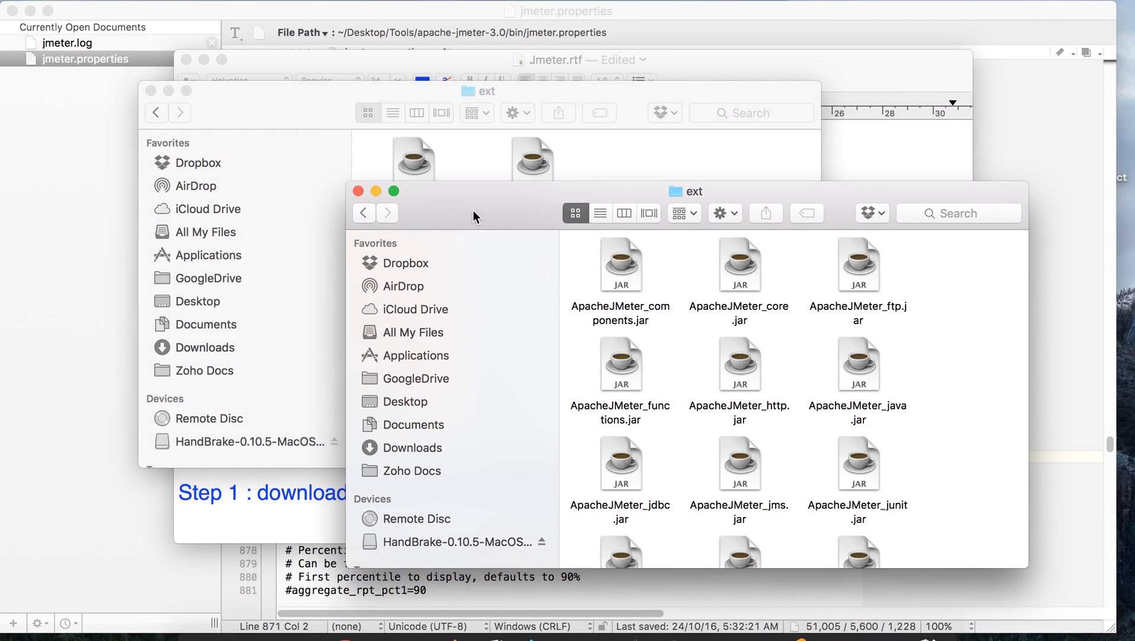
{"action": "mouse_move", "coordinate": [285, 537]}
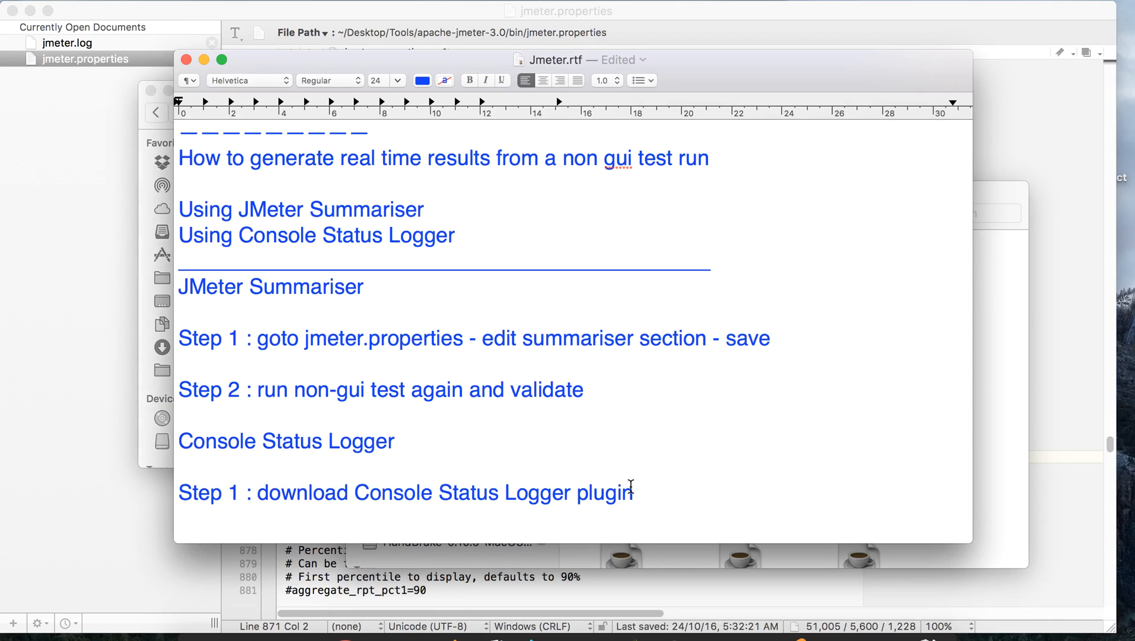
Append '- put jars in dir - restart jmeter' to Step 1 and begin the 'Step 2 :' line
{"action": "type", "text": "- put"}
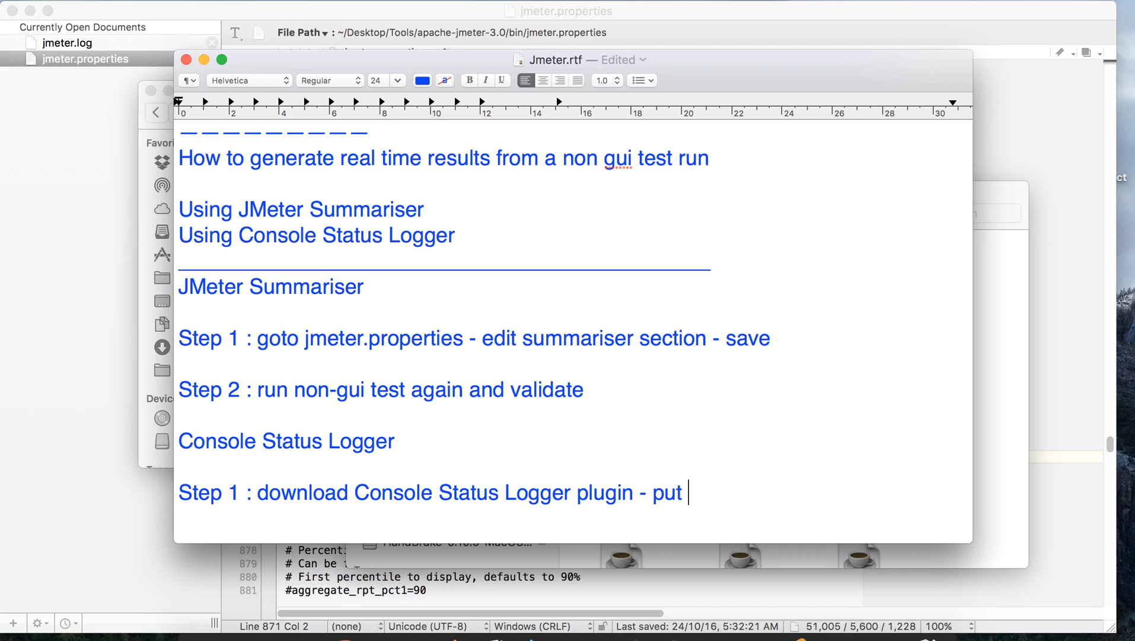
{"action": "type", "text": "jars in de"}
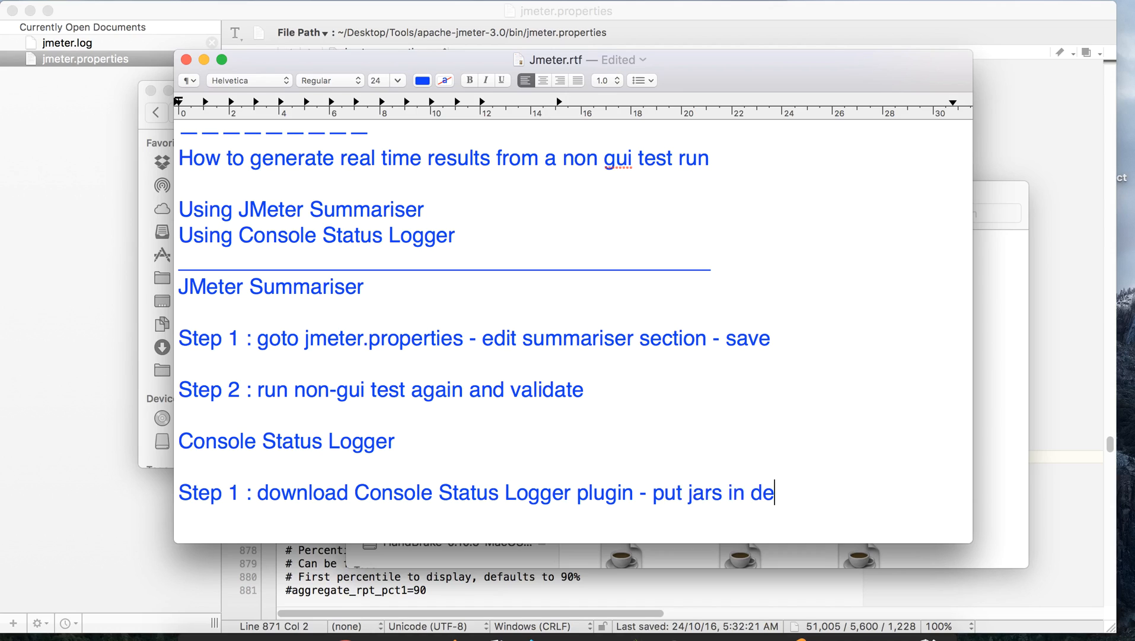
{"action": "type", "text": "r - restart jmeter"}
{"action": "type", "text": "Step"}
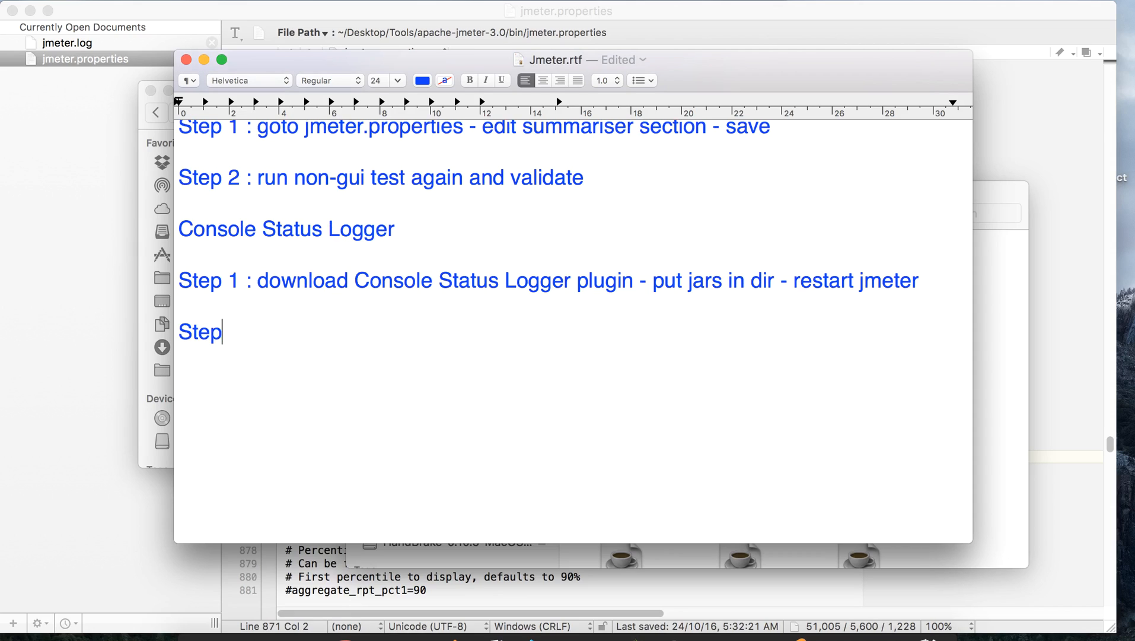
{"action": "type", "text": "2 :"}
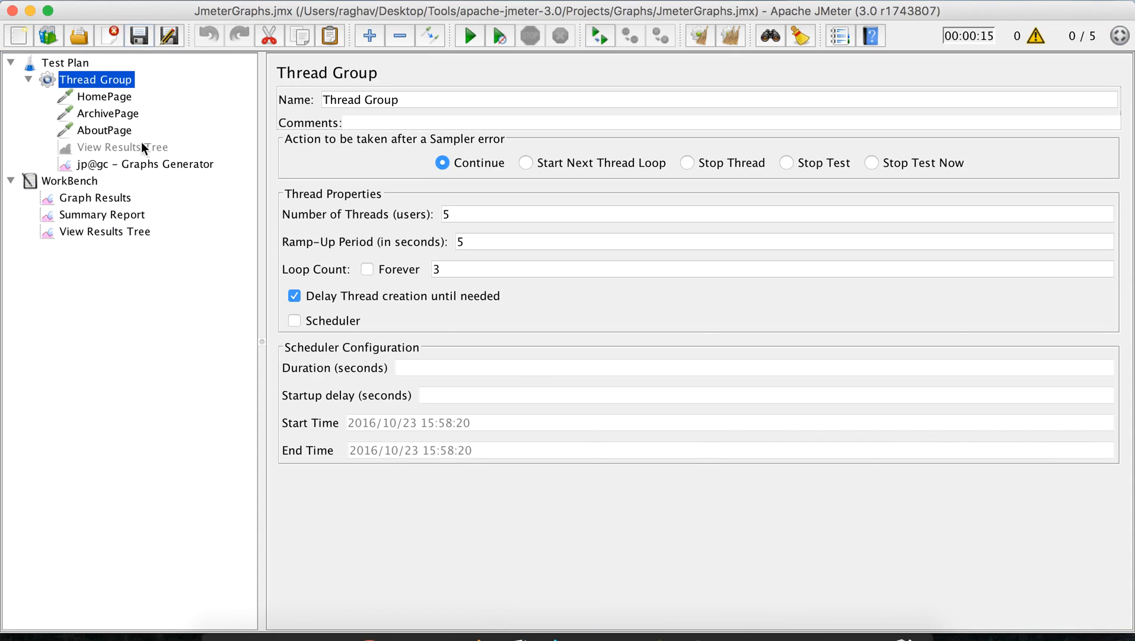
Collapse WorkBench and add a jp@gc - Console Status Logger listener under Thread Group
{"action": "left_click", "coordinate": [70, 180]}
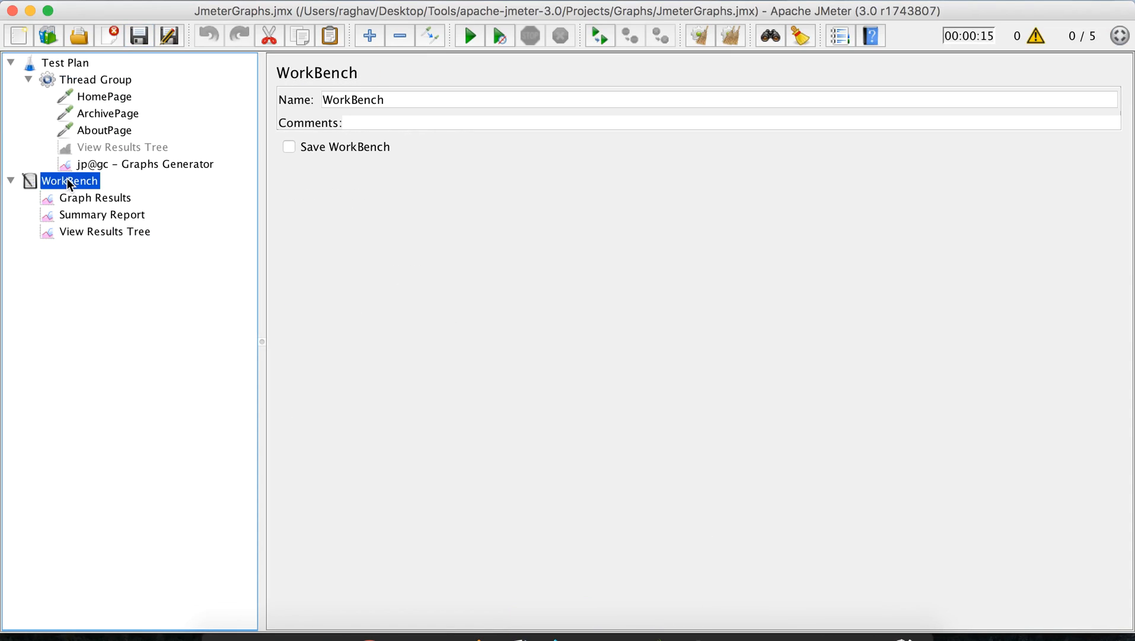
{"action": "left_click", "coordinate": [12, 180]}
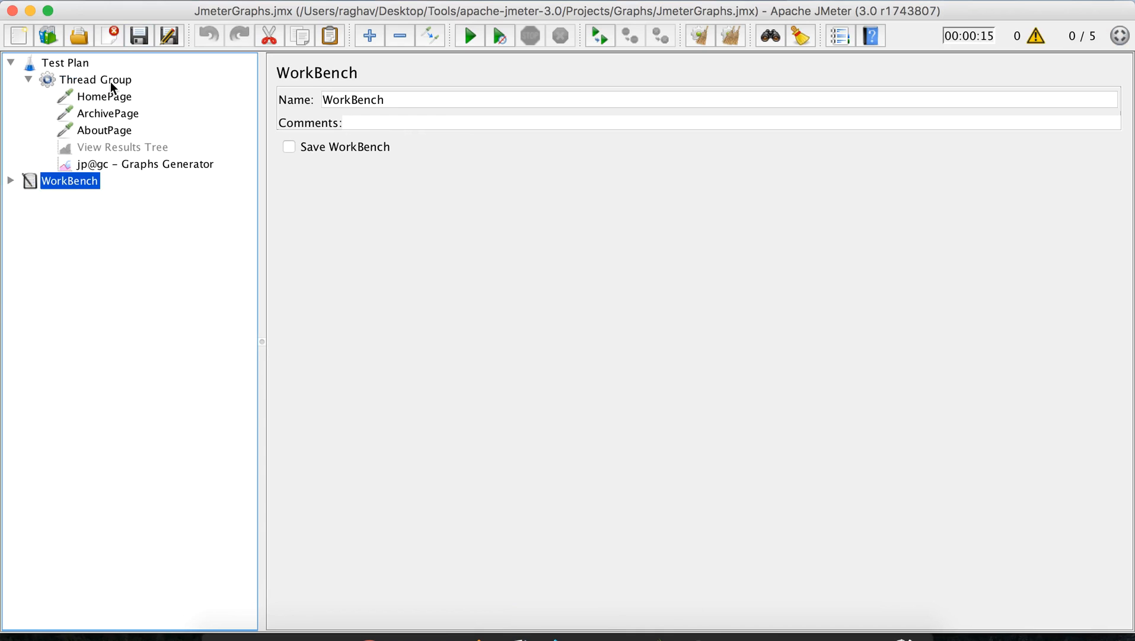
{"action": "mouse_move", "coordinate": [109, 84]}
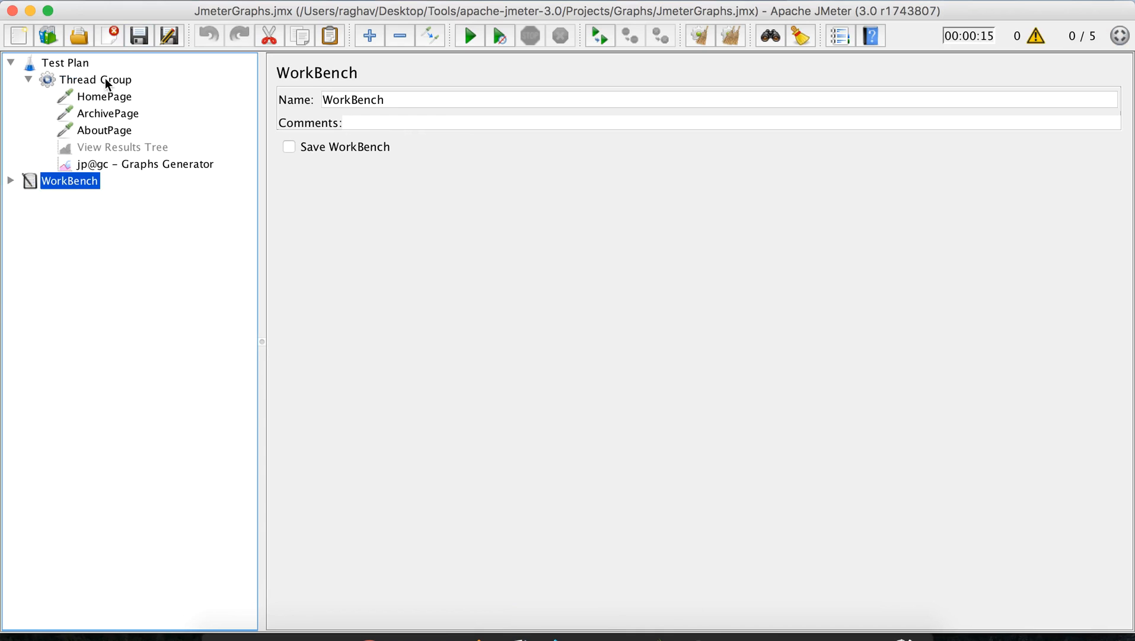
{"action": "right_click", "coordinate": [95, 79]}
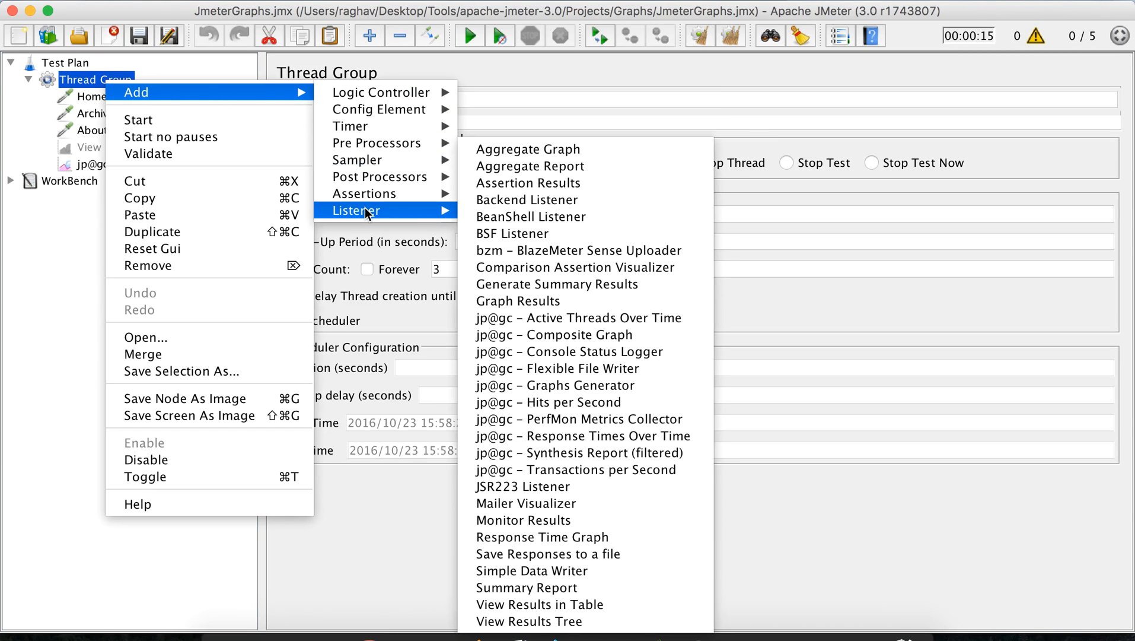
{"action": "mouse_move", "coordinate": [555, 334]}
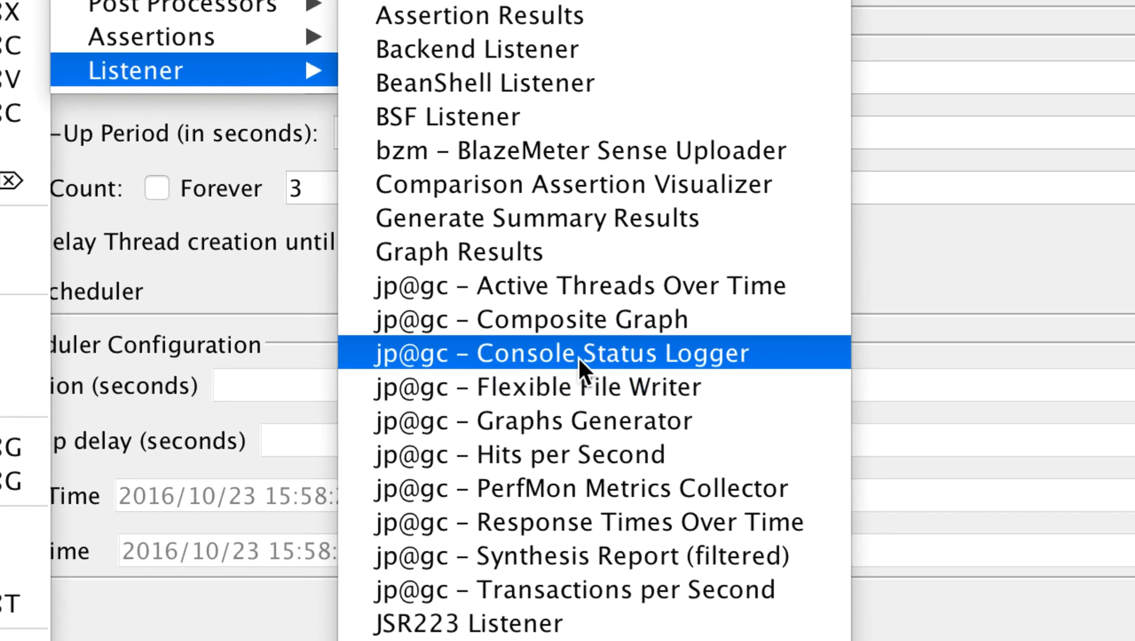
{"action": "mouse_move", "coordinate": [630, 369]}
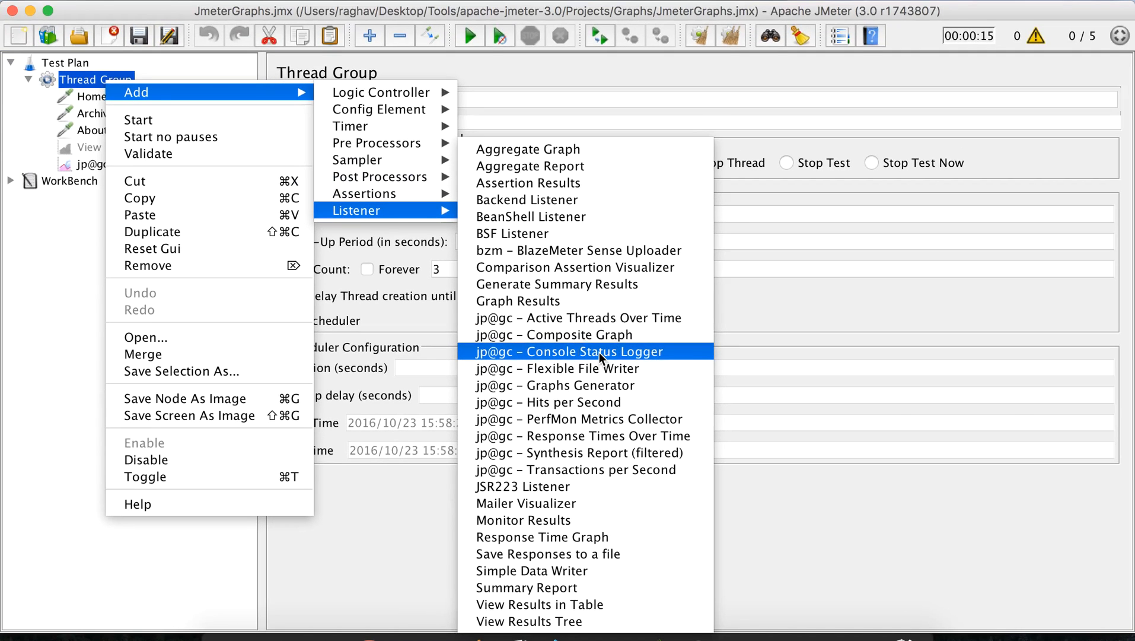
{"action": "left_click", "coordinate": [569, 351]}
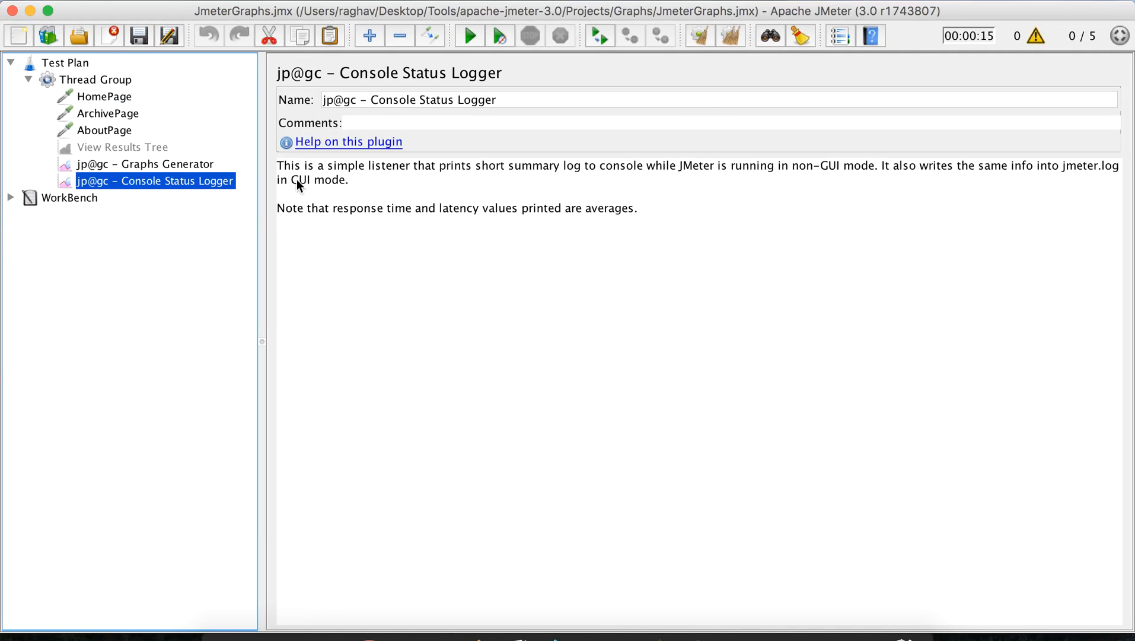
{"action": "mouse_move", "coordinate": [435, 173]}
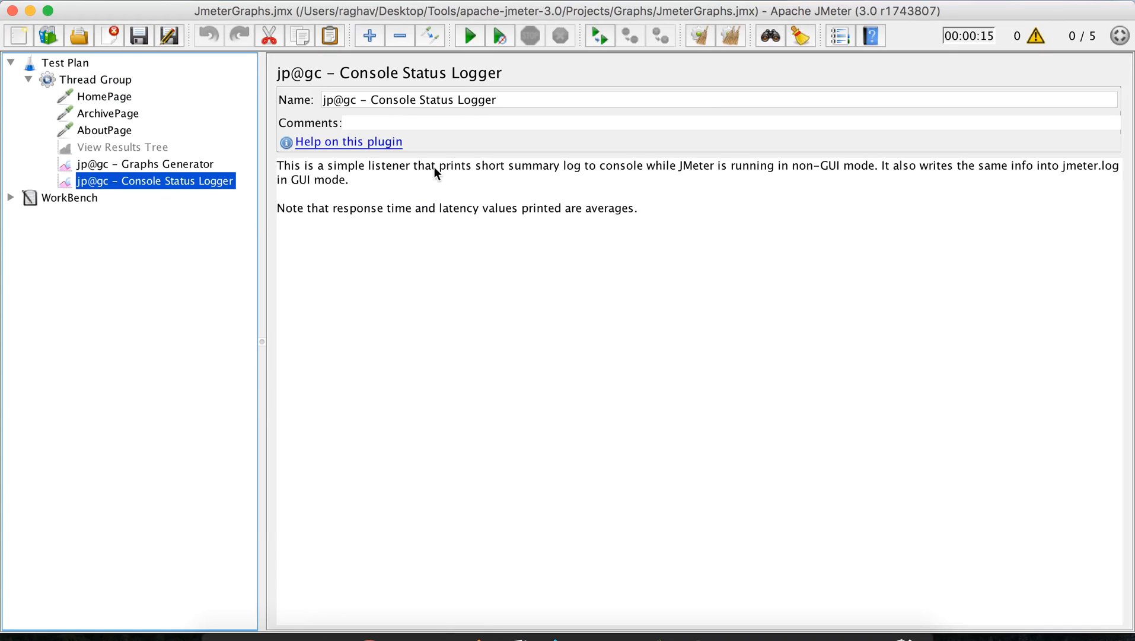
{"action": "mouse_move", "coordinate": [681, 178]}
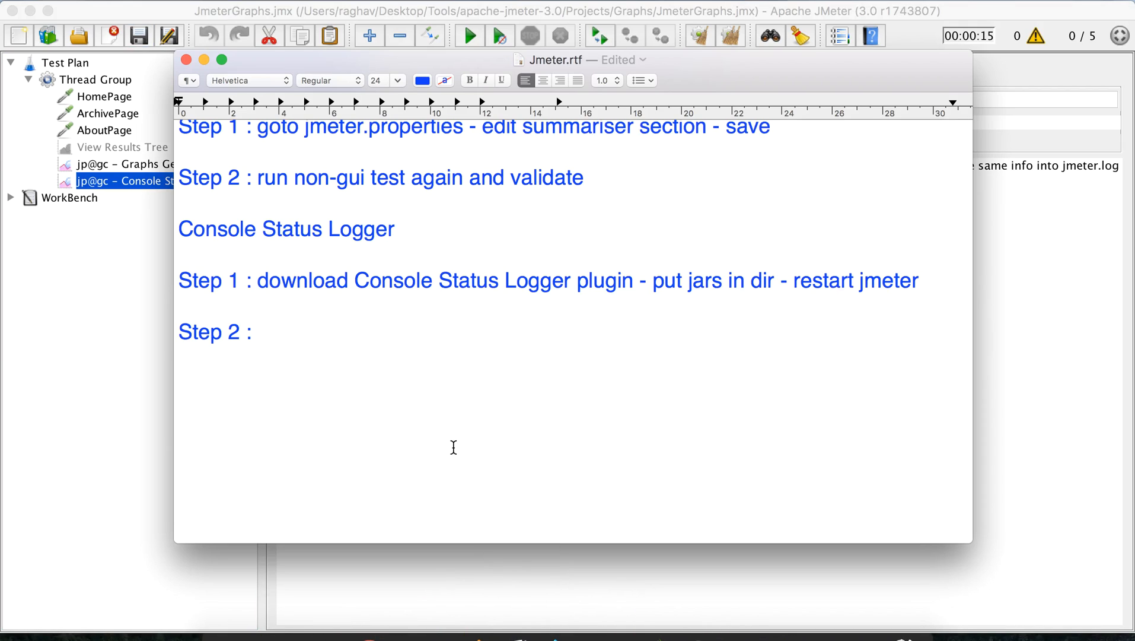
Write Step 2 as 'In JMeter UI add Listener Console Status Logger - save' in Jmeter.rtf
{"action": "left_click", "coordinate": [257, 331]}
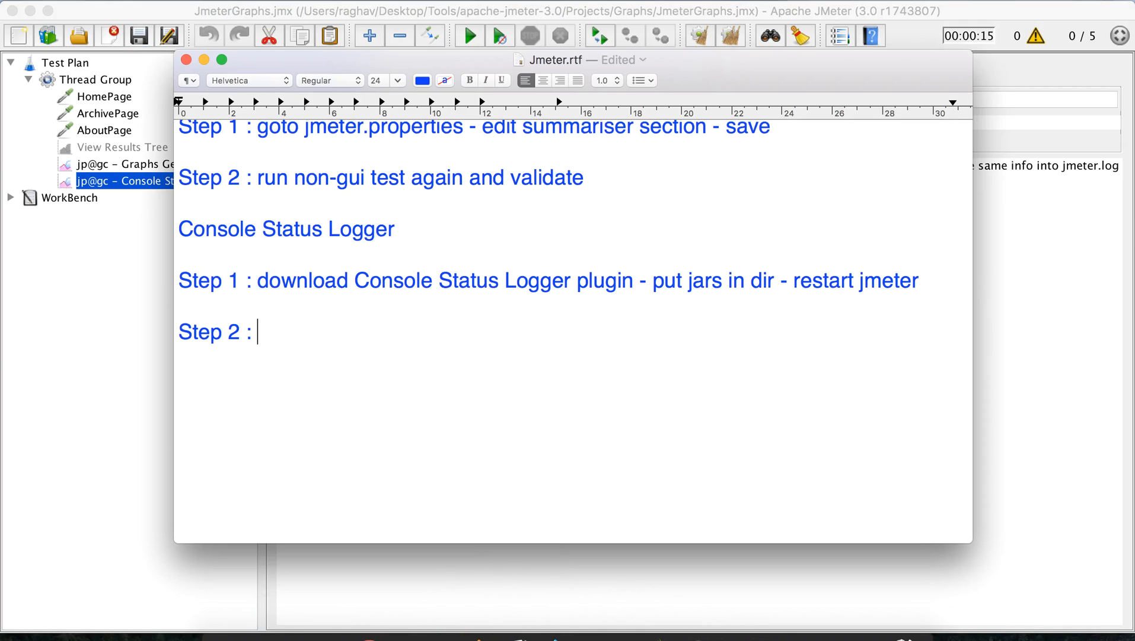
{"action": "type", "text": "In J"}
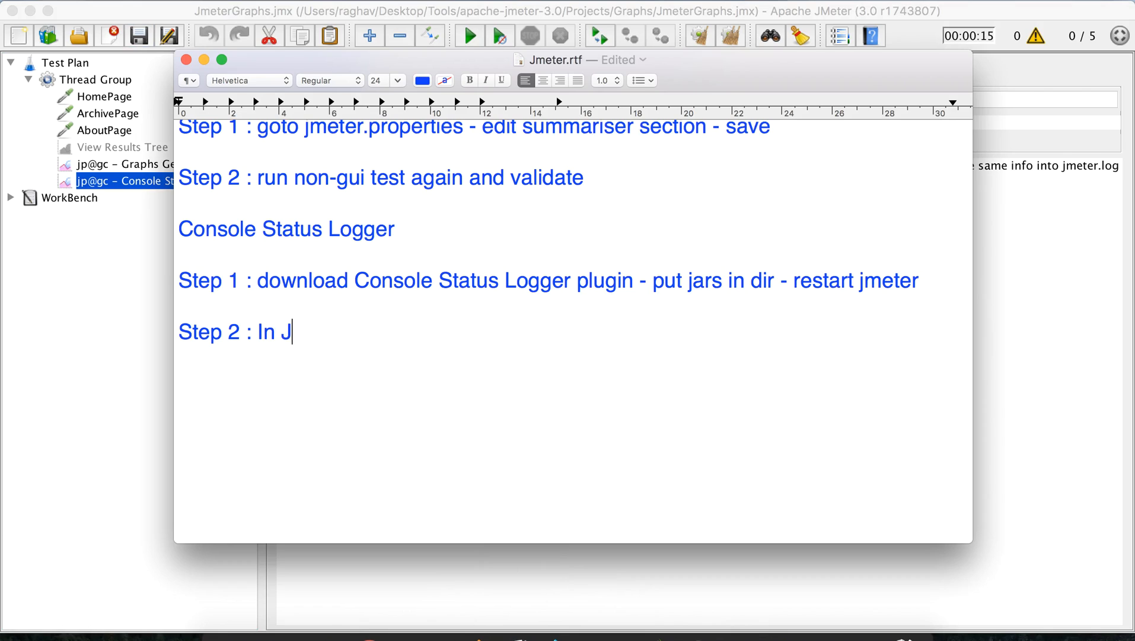
{"action": "type", "text": "Meter UI add Lis"}
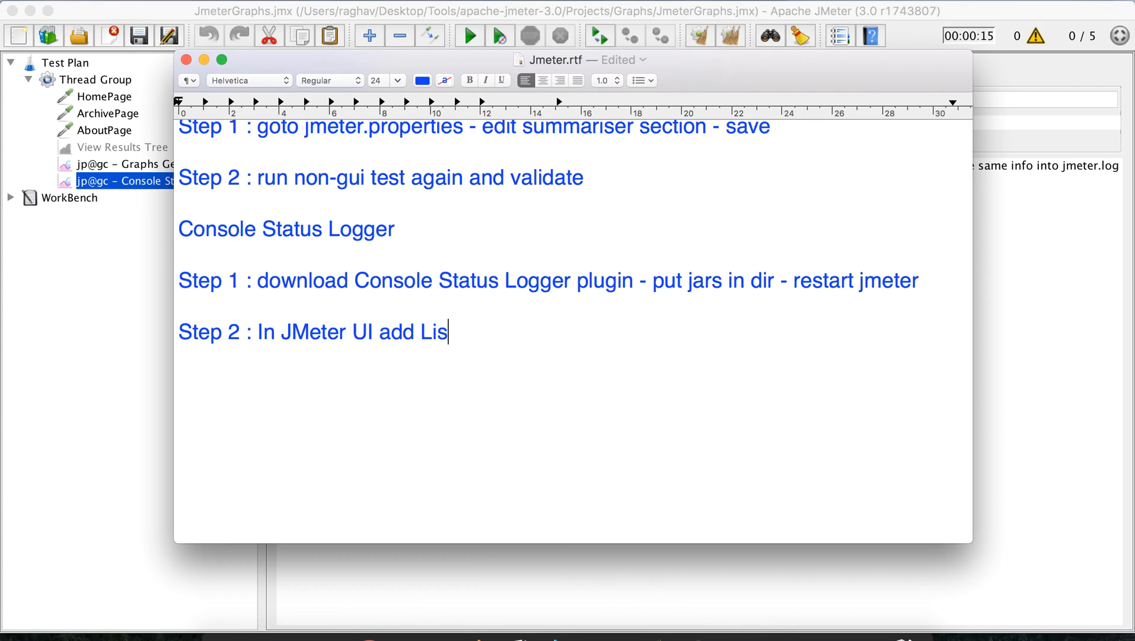
{"action": "type", "text": "tener"}
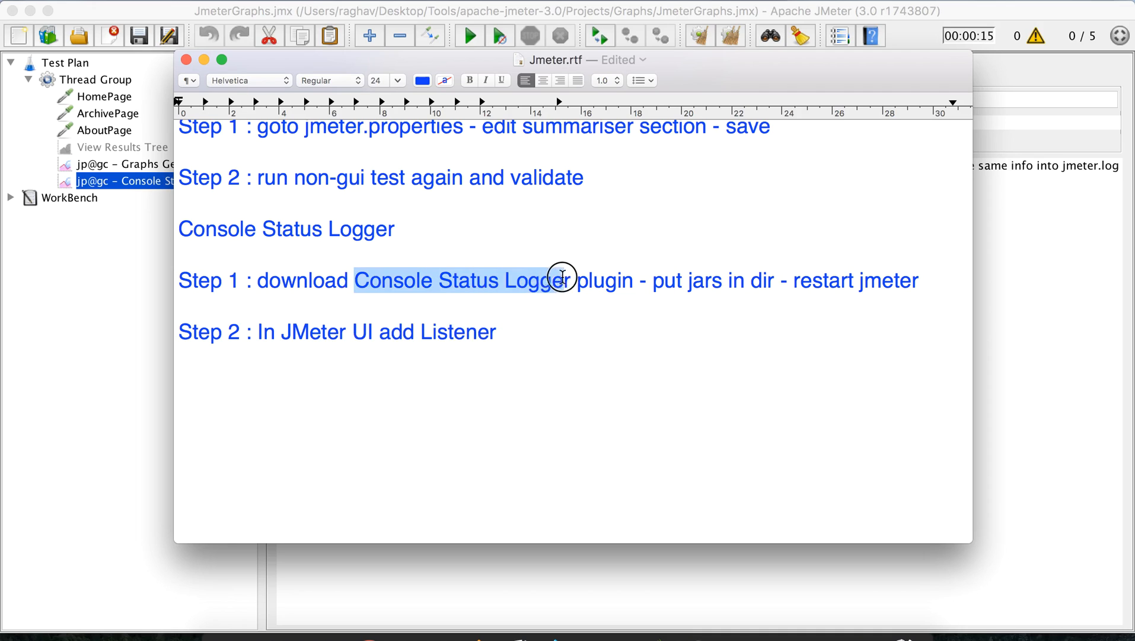
{"action": "left_click", "coordinate": [504, 331]}
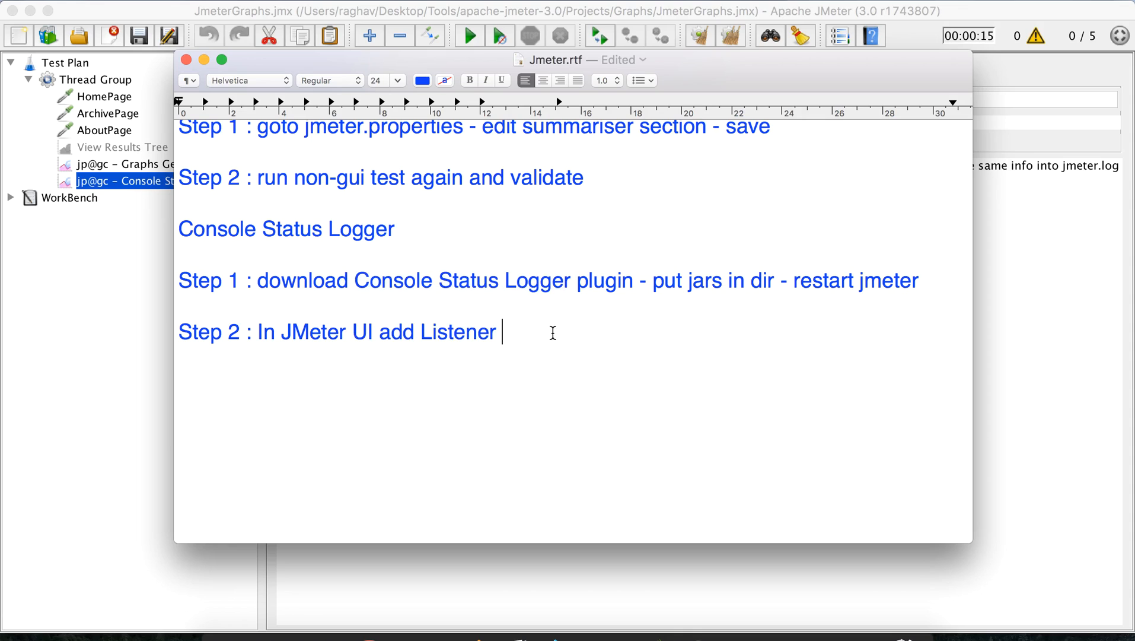
{"action": "type", "text": "Console Status Logger - save"}
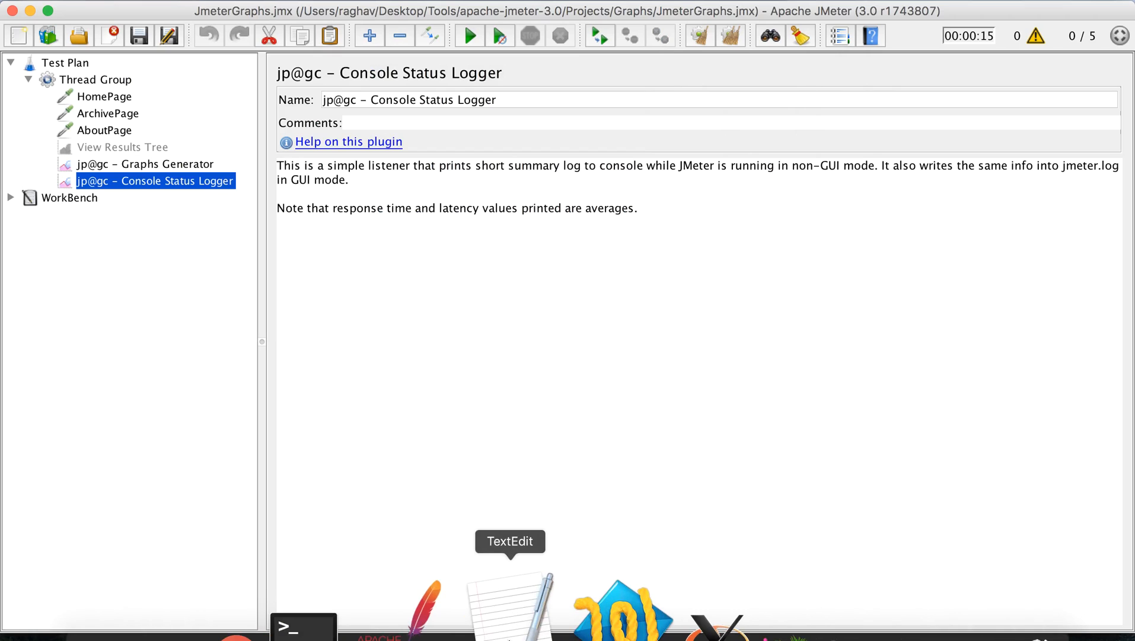
{"action": "left_click", "coordinate": [509, 604]}
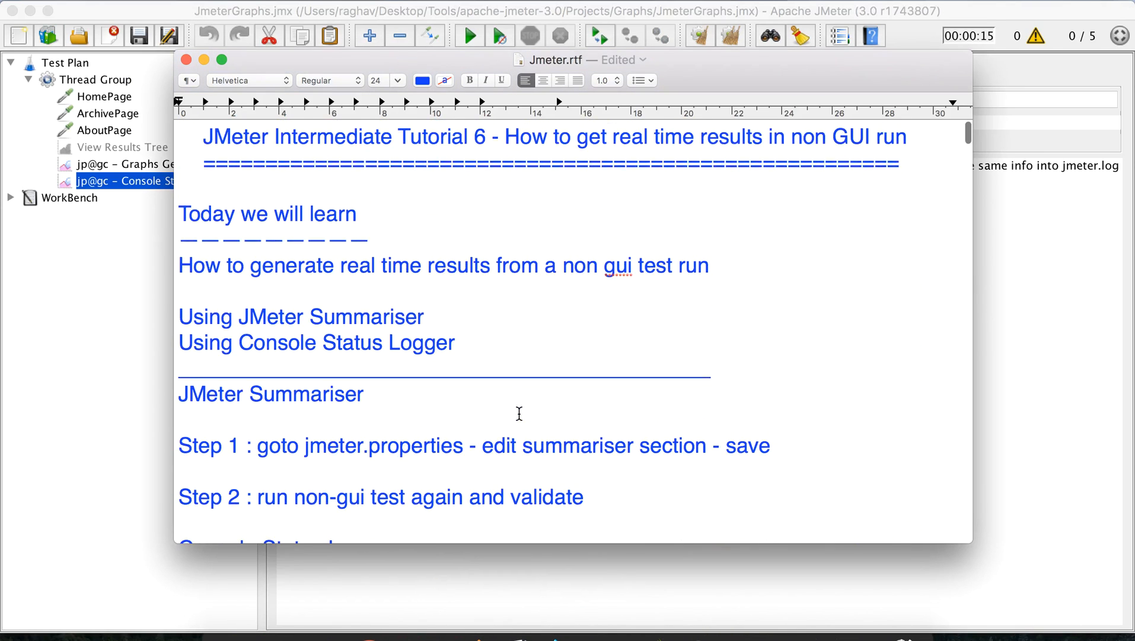